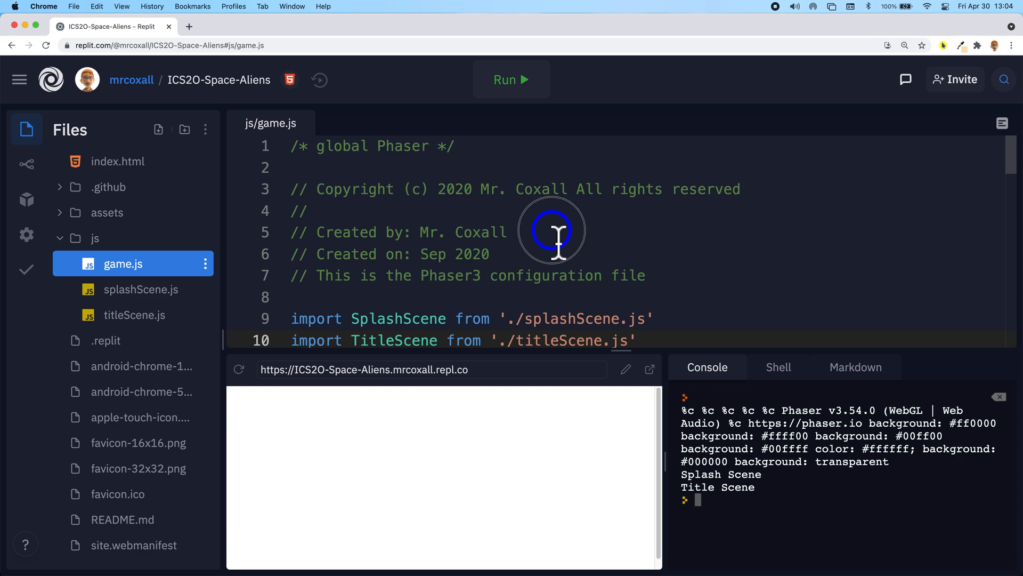
- Create a new menuScene.js file in the js folder
click(510, 79)
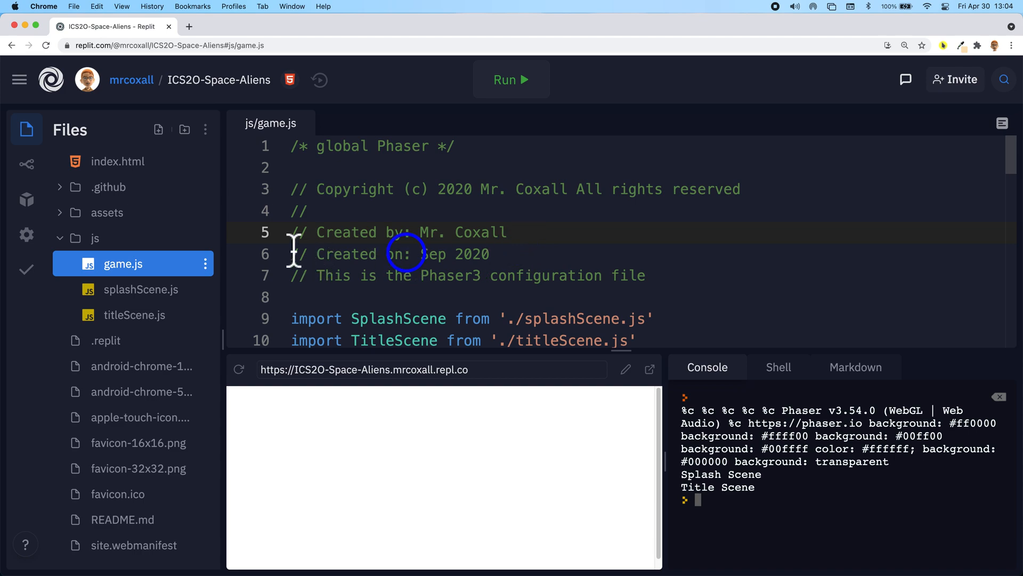
mouse_move(157, 128)
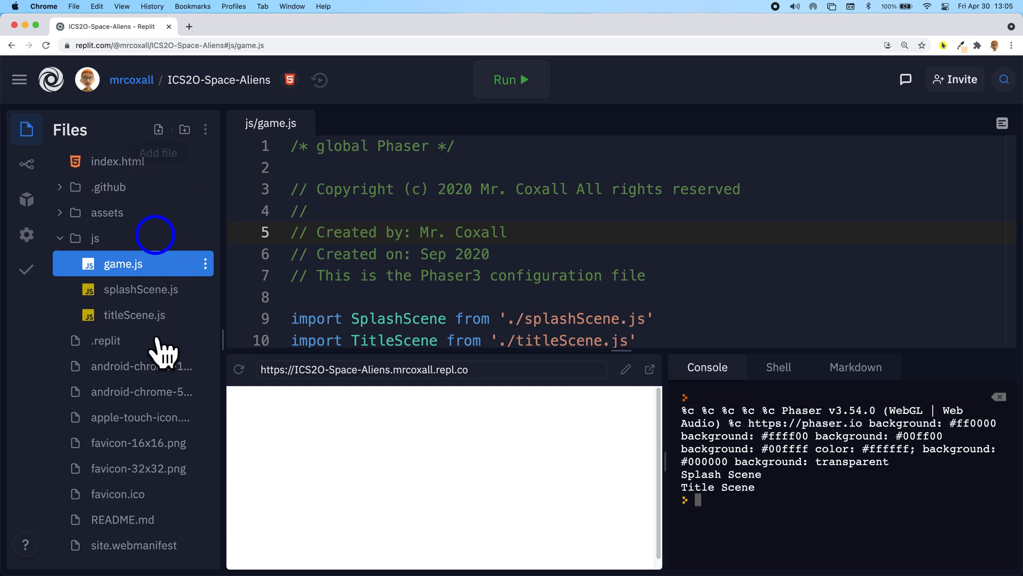
mouse_move(135, 315)
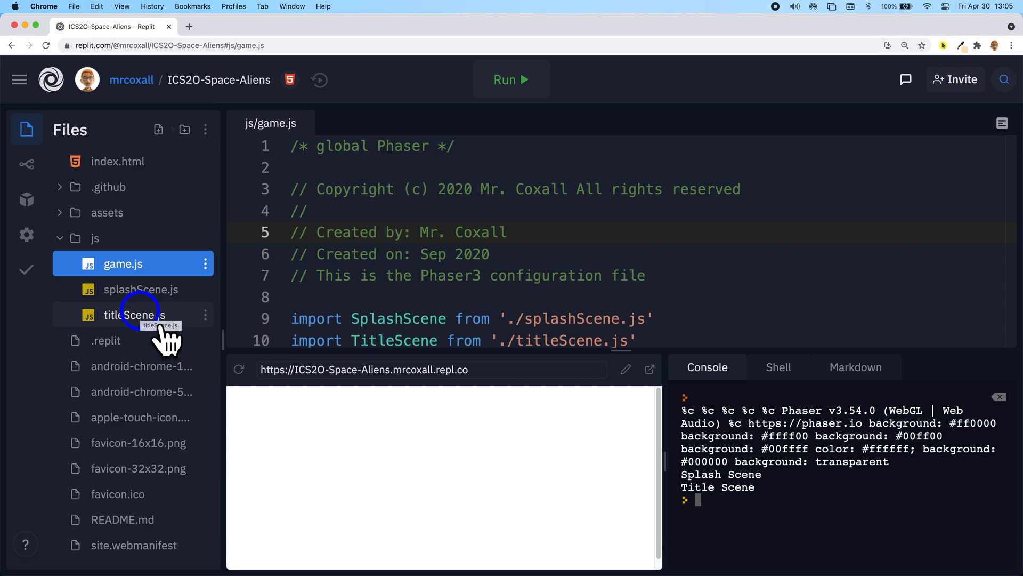
mouse_move(168, 320)
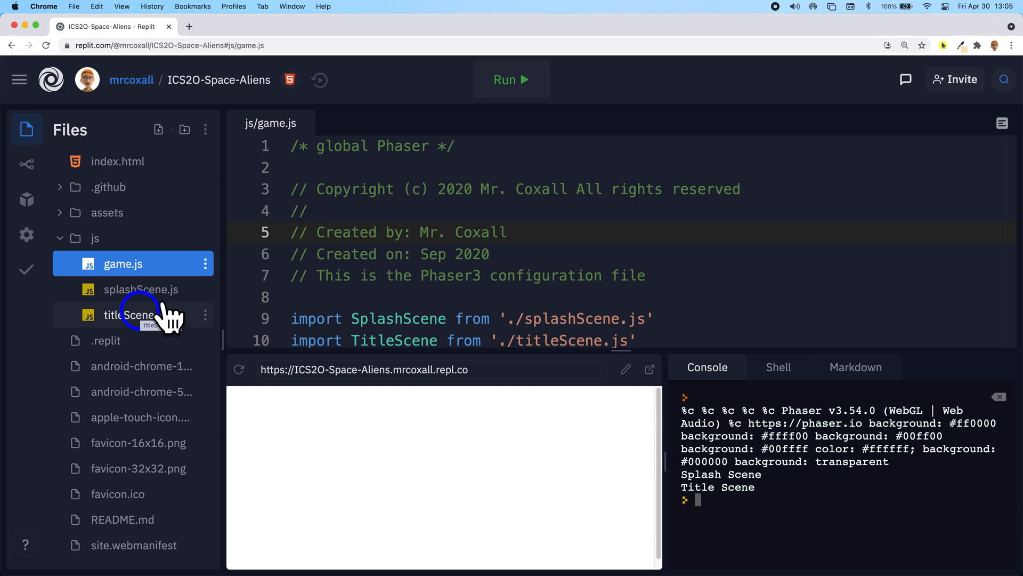
mouse_move(158, 129)
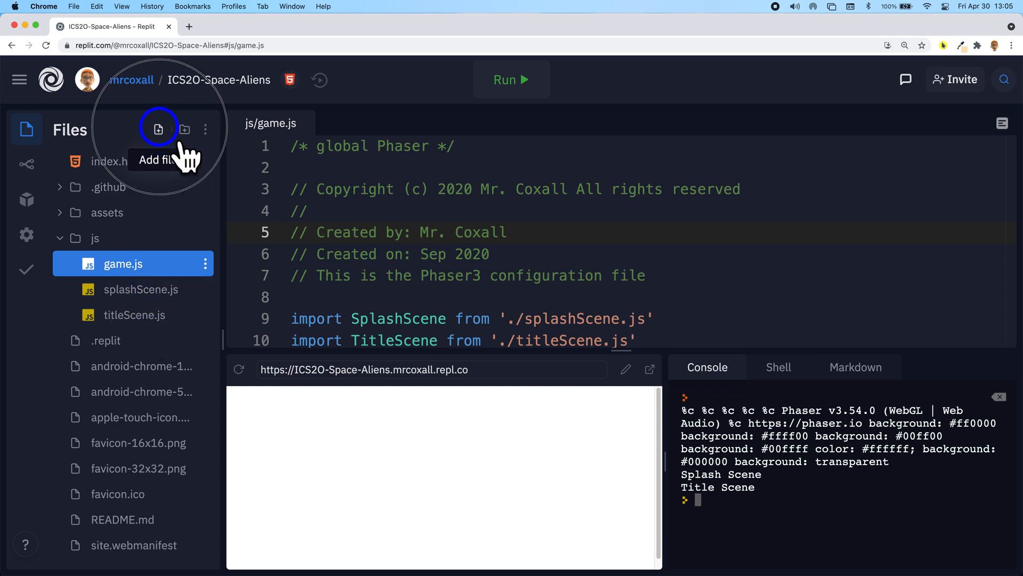
click(158, 129)
text(menuS)
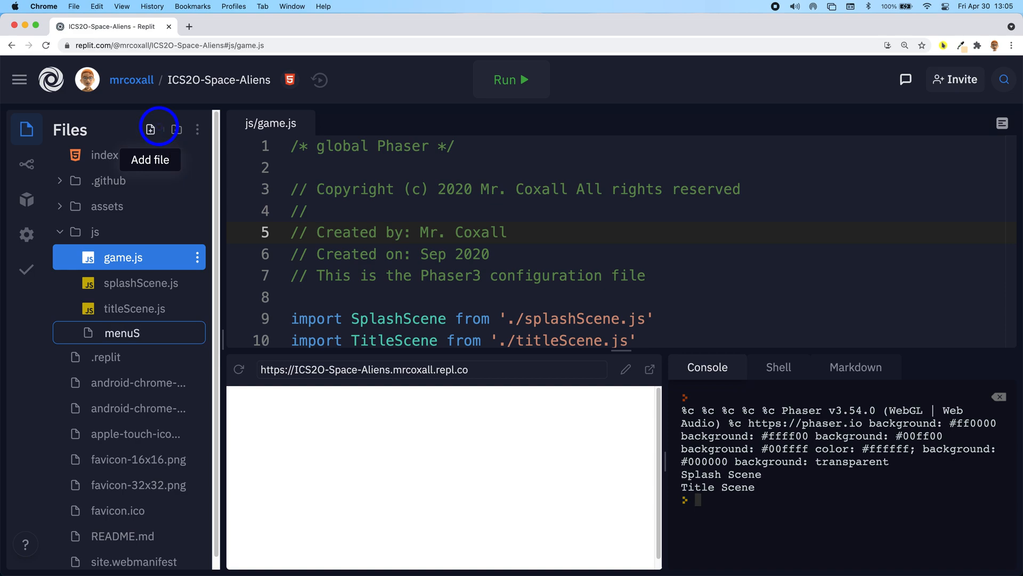
text(cene.js)
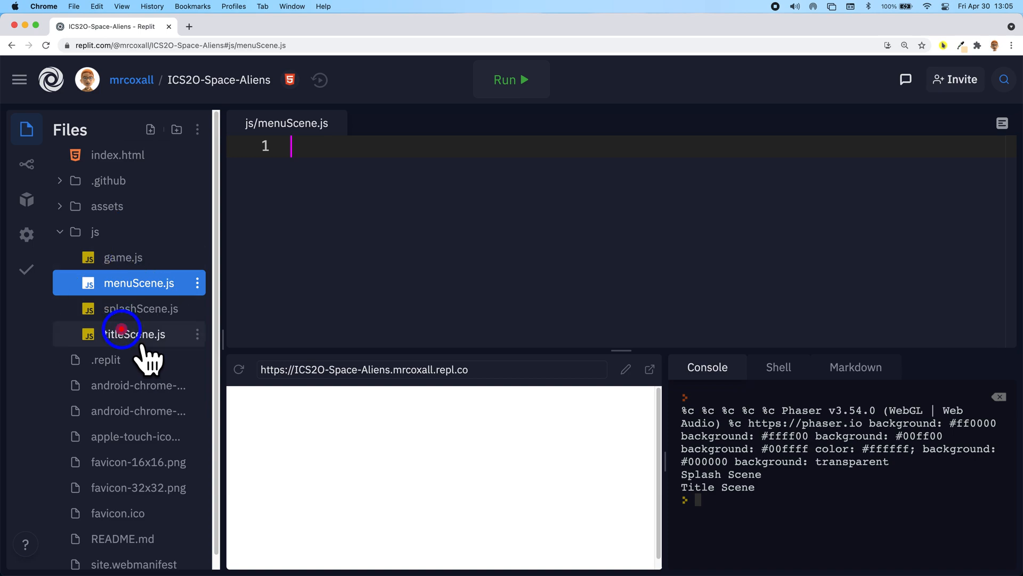
- Copy the titleScene.js code into menuScene.js and rename the header comment and class to MenuScene
click(138, 333)
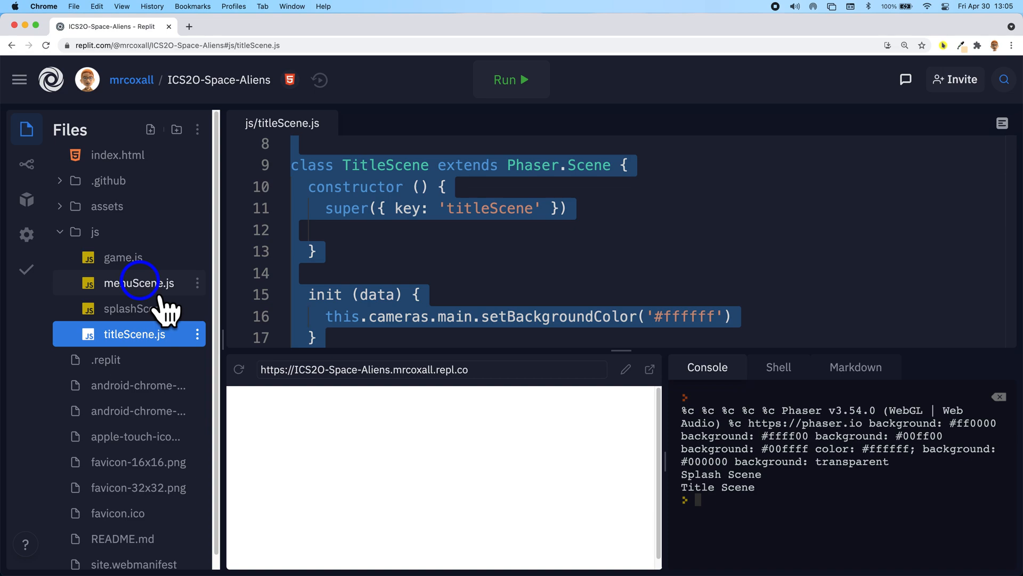
click(131, 282)
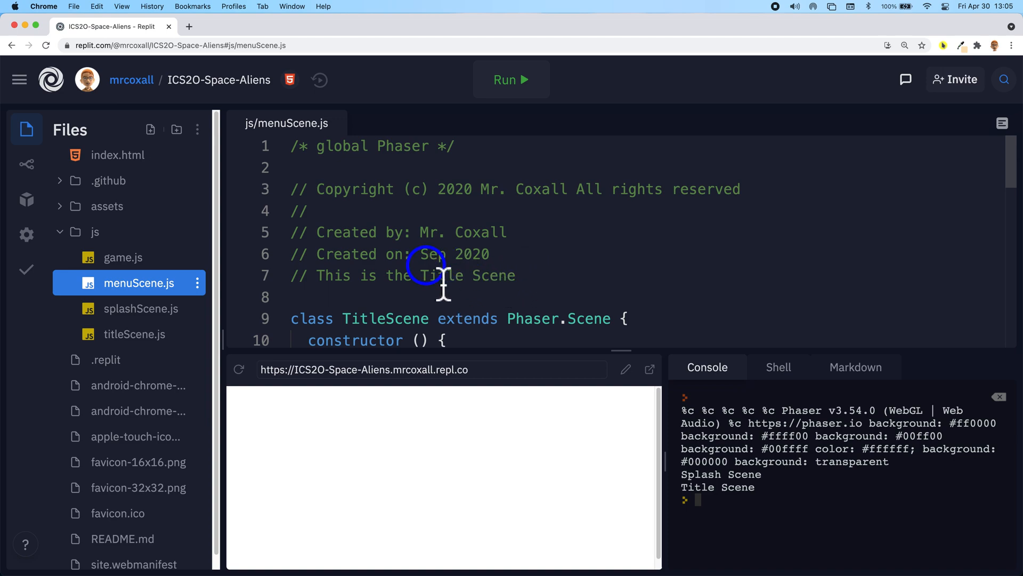
double_click(433, 275)
text(Menu)
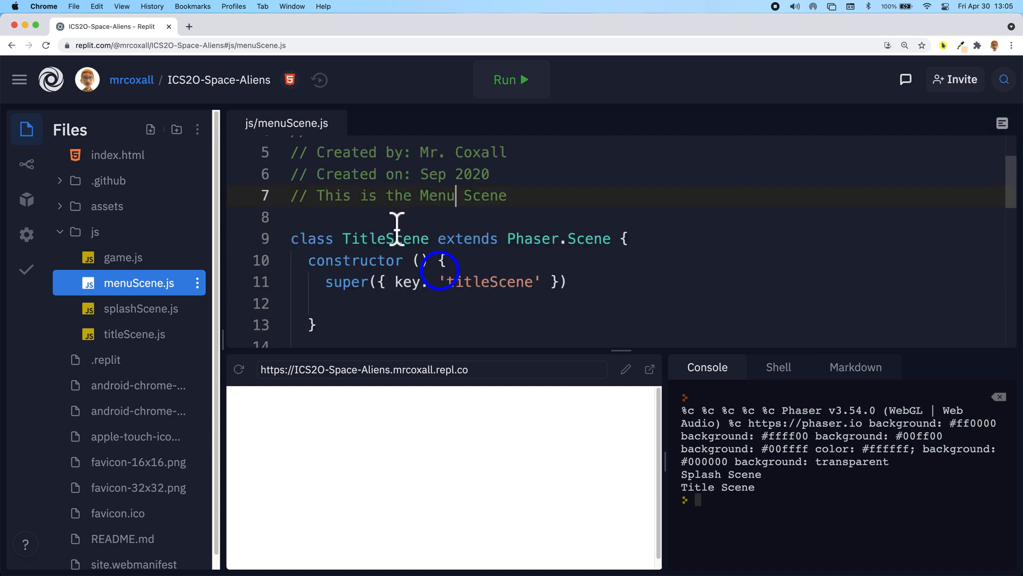
double_click(386, 237)
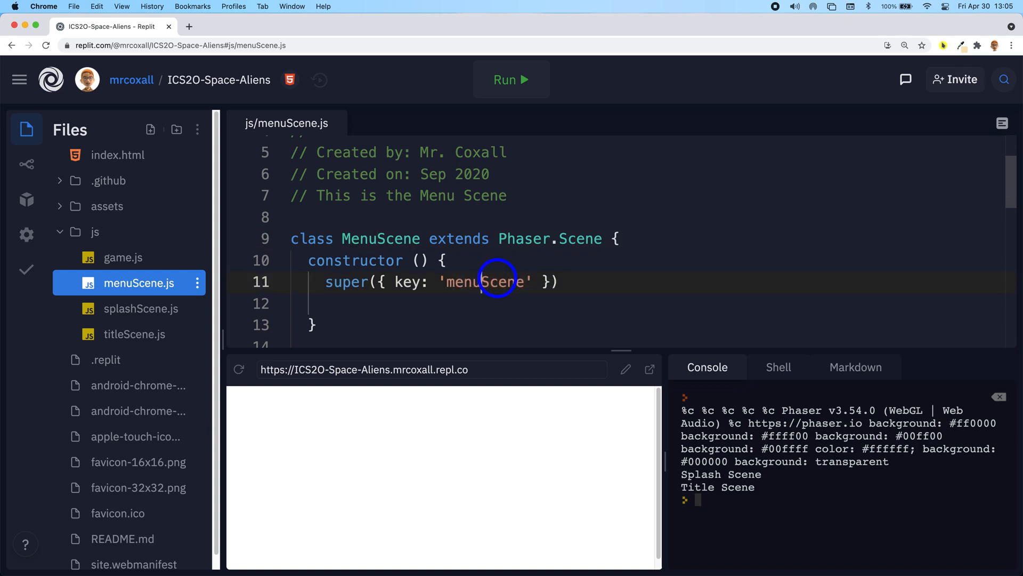
- Rename Title to Menu in the scene key and console log message
scroll(down, 3)
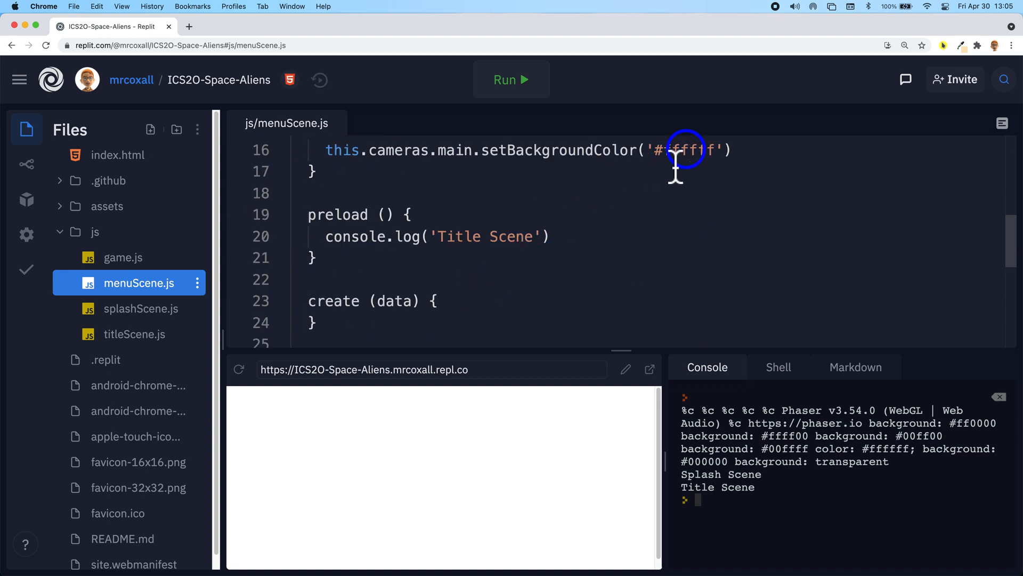
click(460, 237)
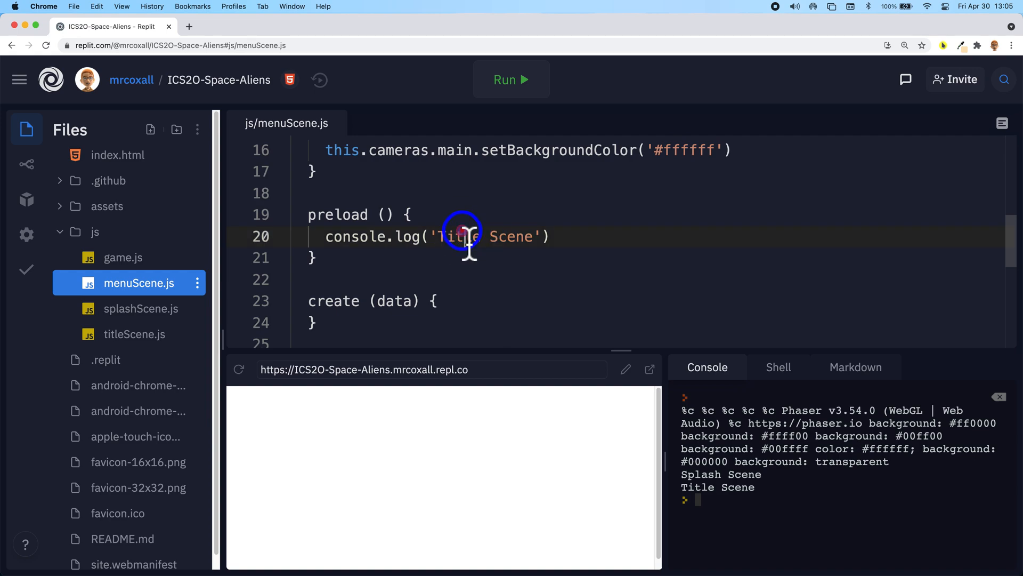
text(Me)
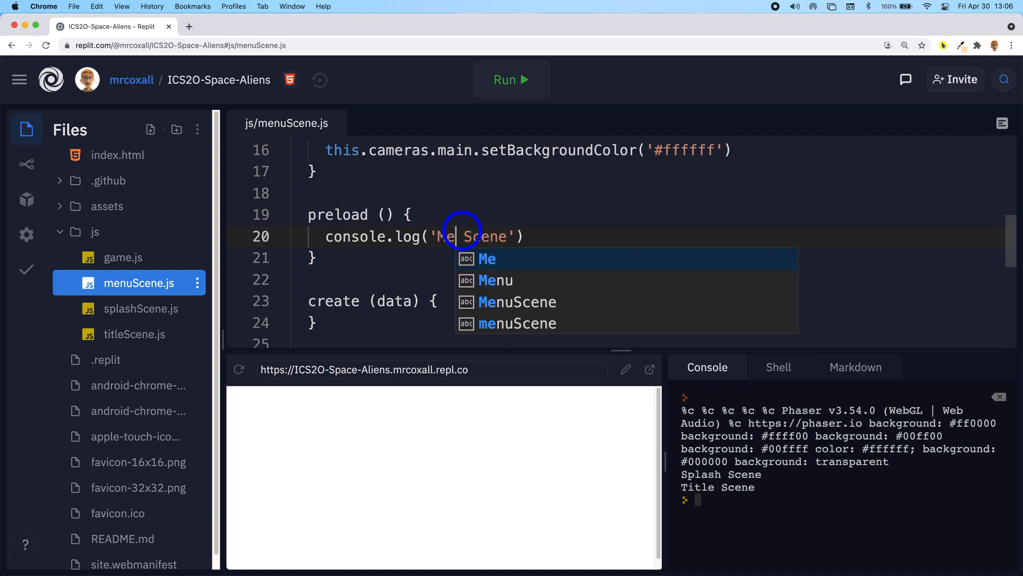
text(nu)
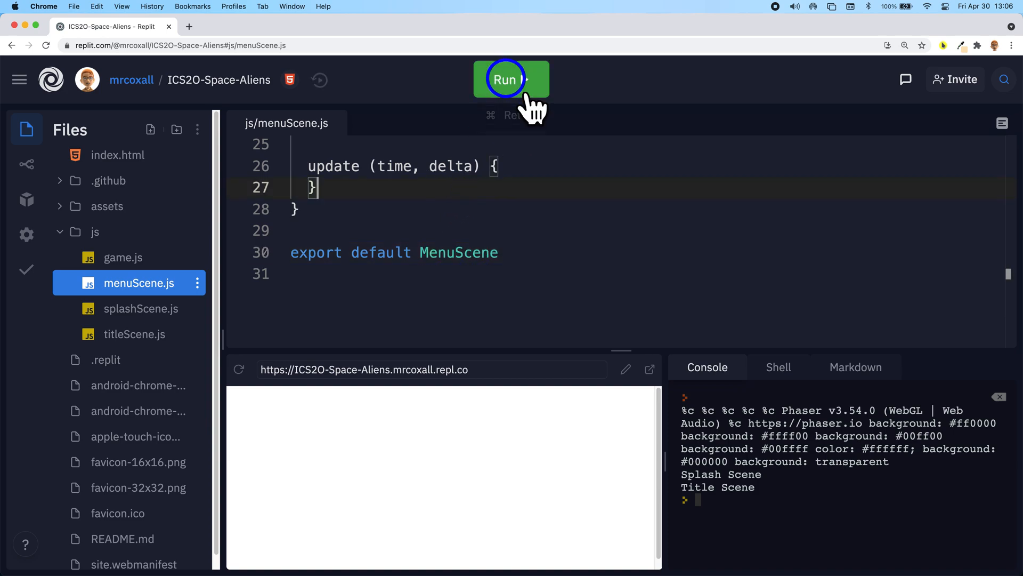
click(504, 78)
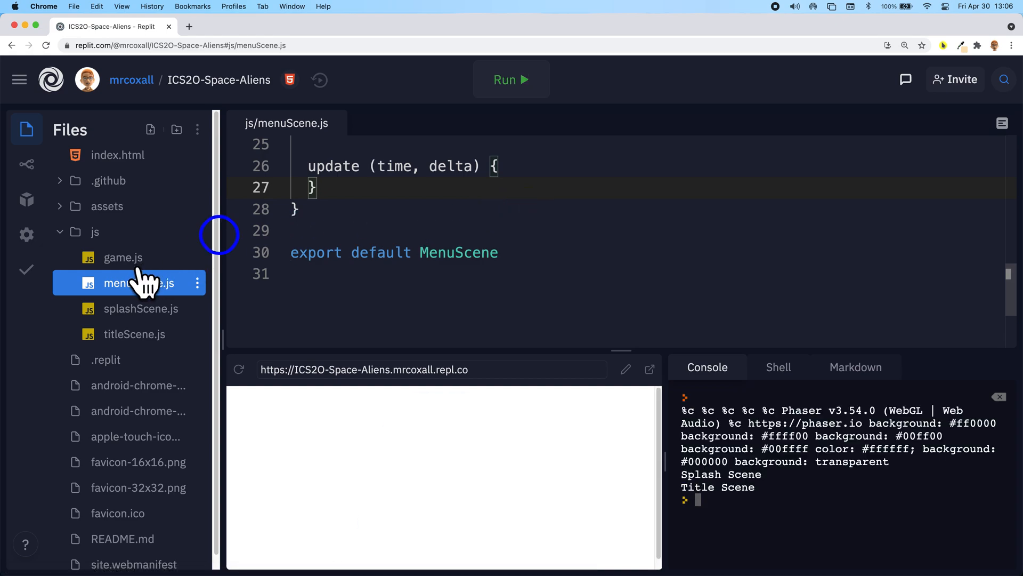
mouse_move(125, 257)
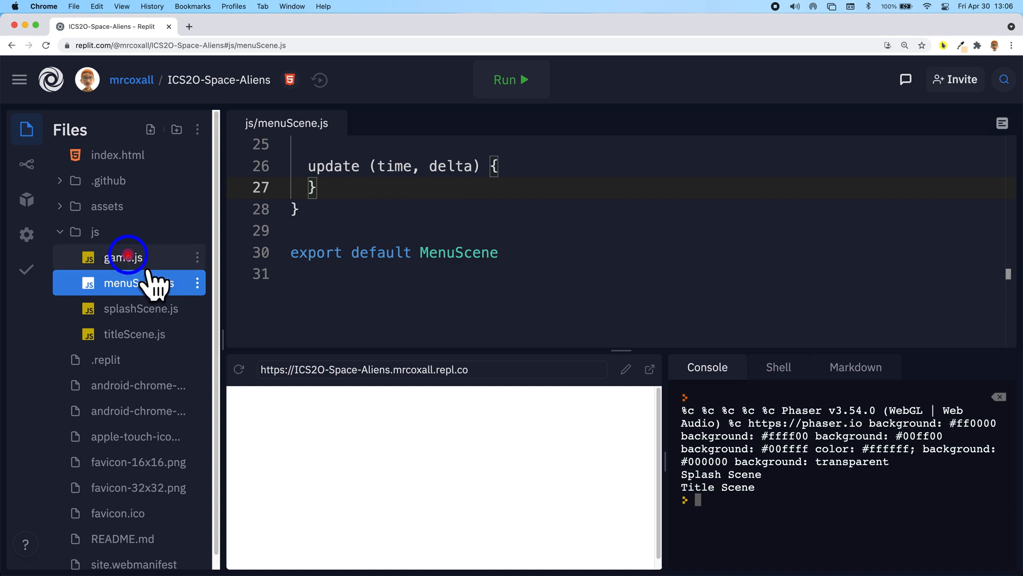
- In game.js, duplicate the TitleScene import and change it to MenuScene from menuScene.js
click(123, 257)
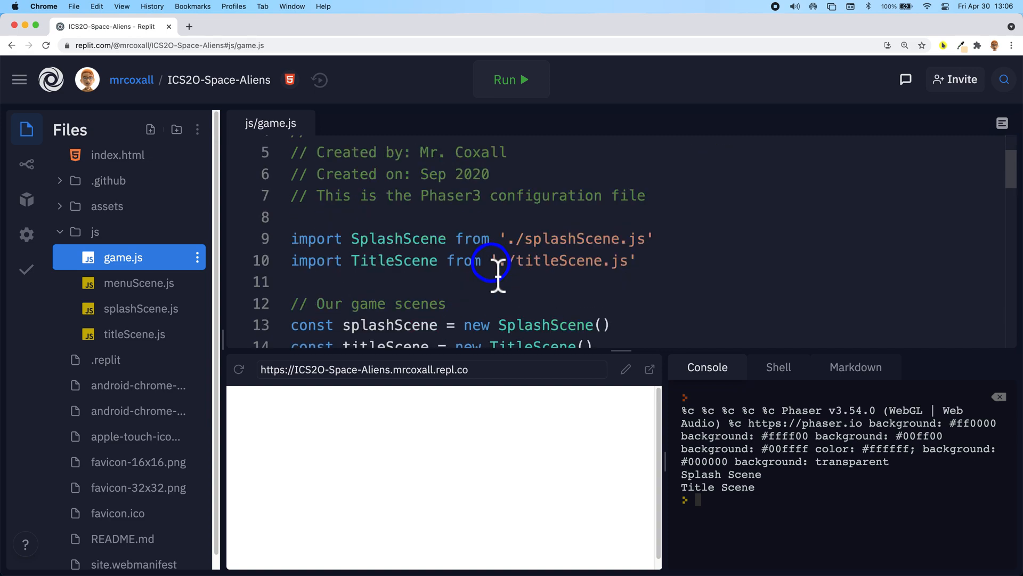
scroll(down, 3)
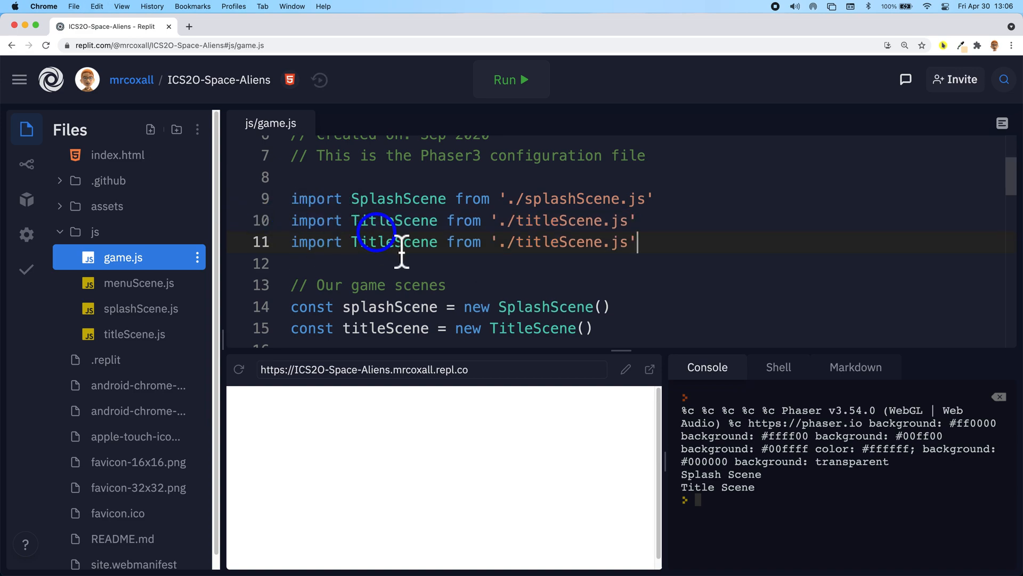
double_click(395, 242)
text(Menu)
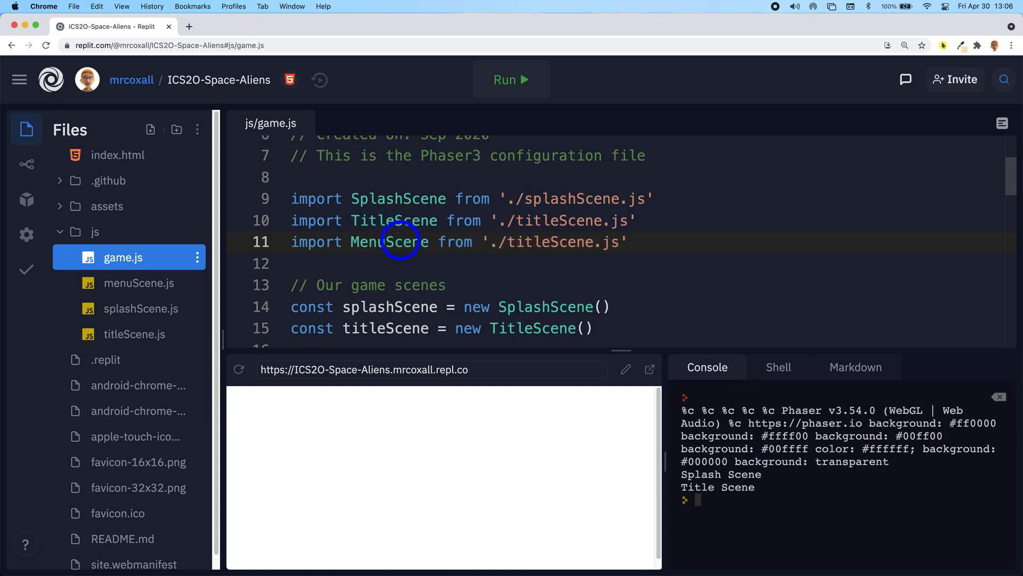
double_click(552, 242)
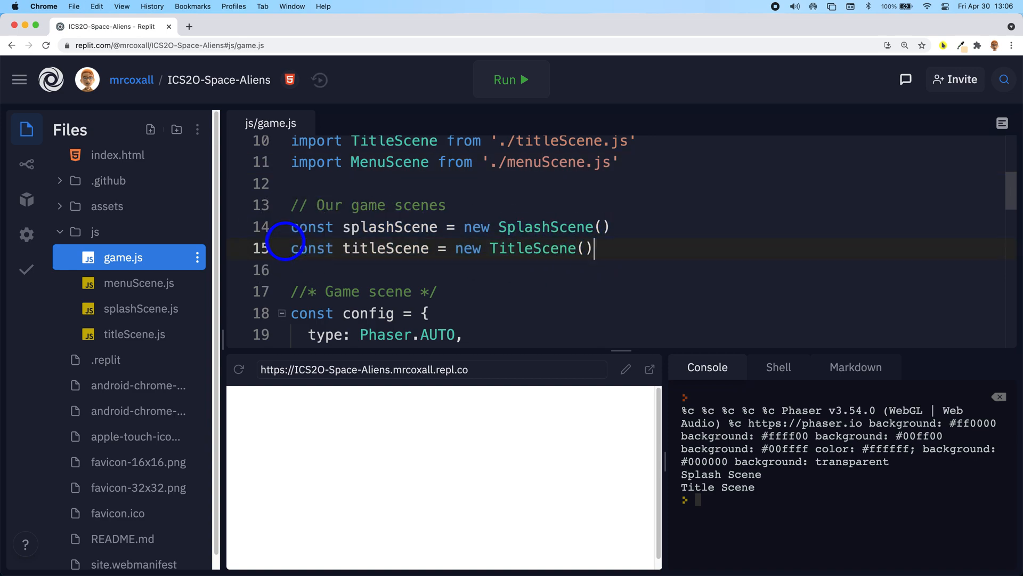
- Duplicate the titleScene constructor line as a menuScene instance of MenuScene
key(Enter)
text(const menuScene = new TitleScene())
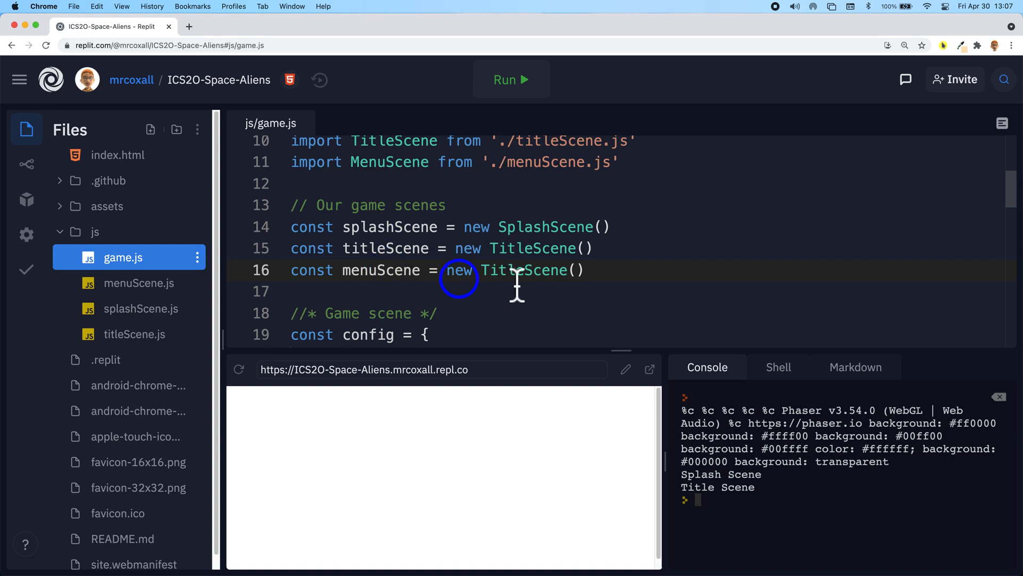
double_click(523, 270)
text(Menu)
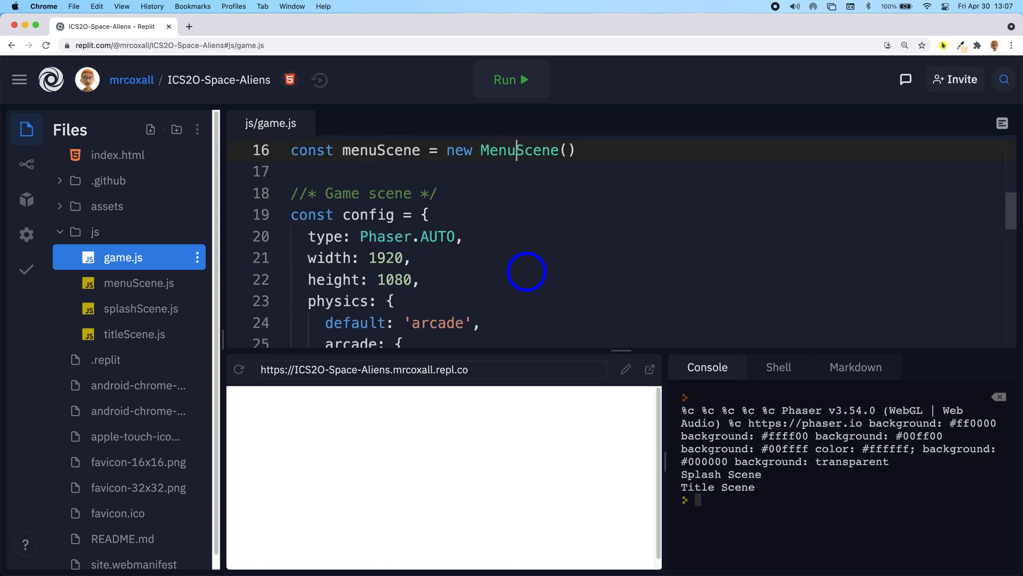
- Add a scene.add call for menuScene and relaunch the project
scroll(down, 3)
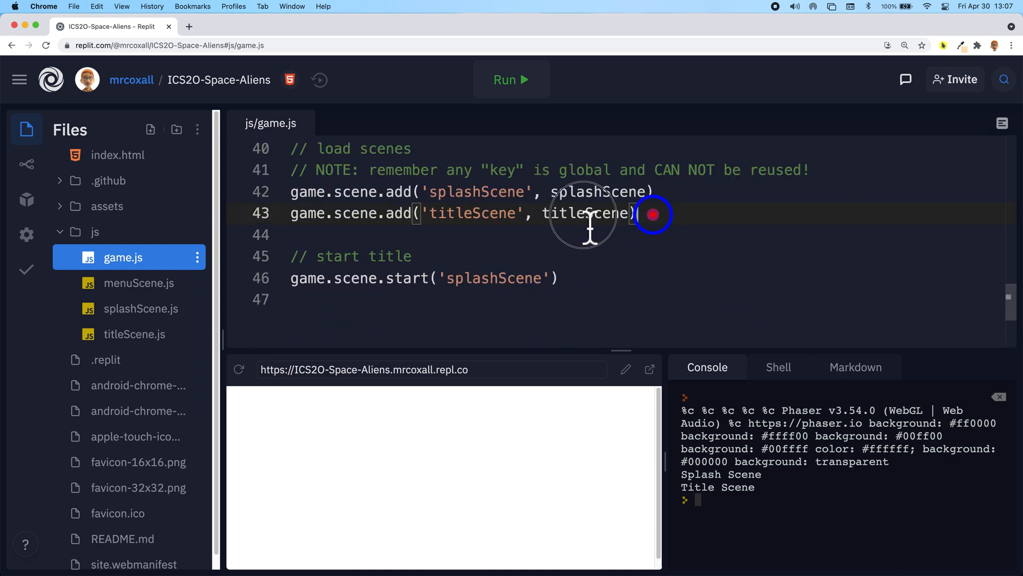
click(261, 213)
text(game.scene.add('menuScene', titleScene))
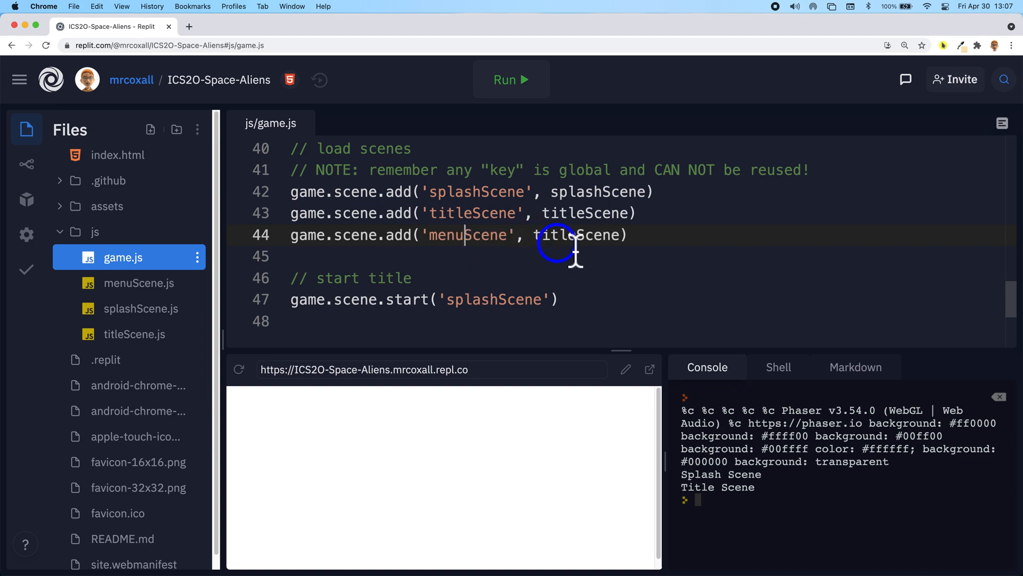
double_click(577, 234)
text(menu)
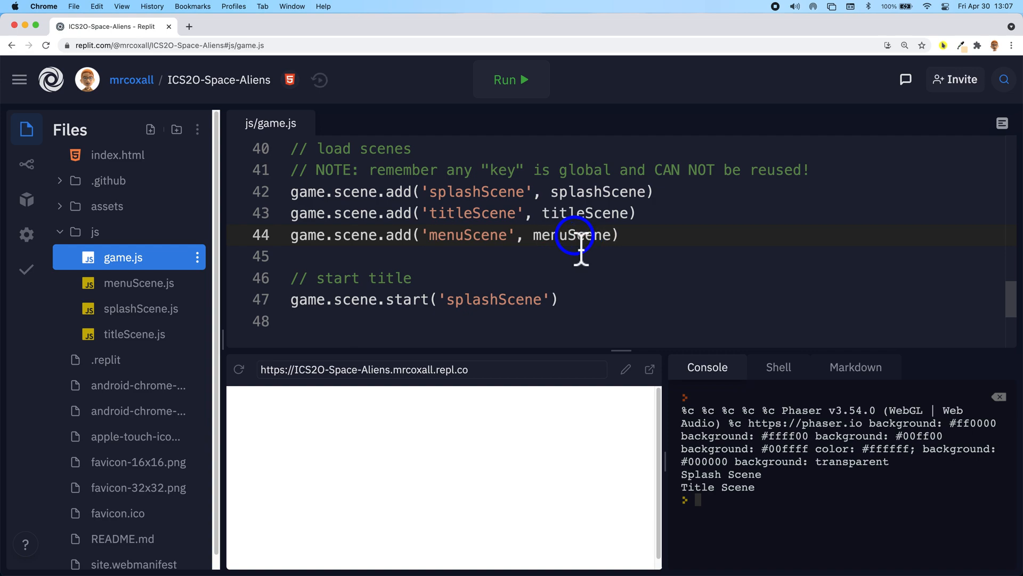
click(511, 79)
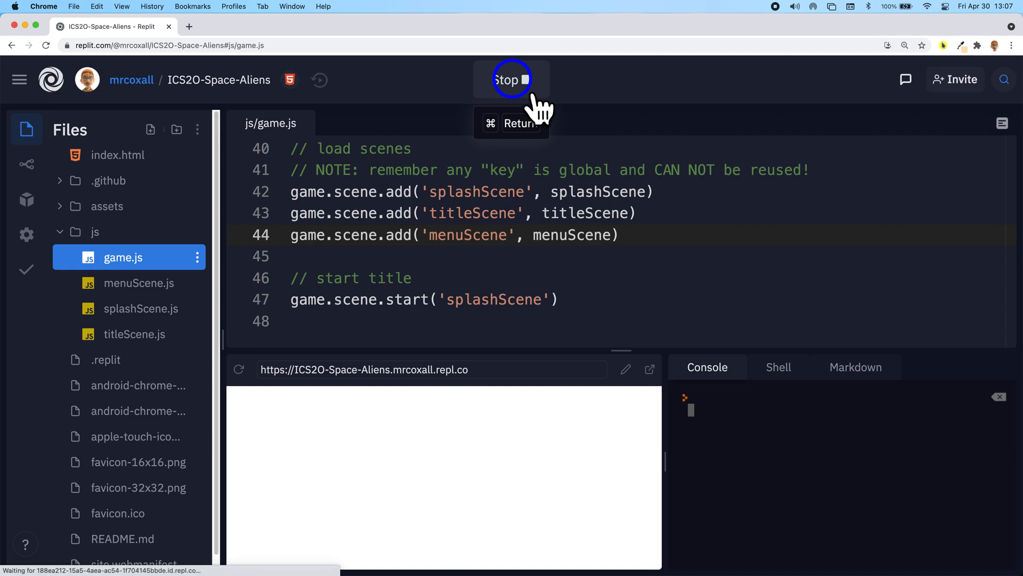
- Stop the running game after checking the console logs
click(512, 79)
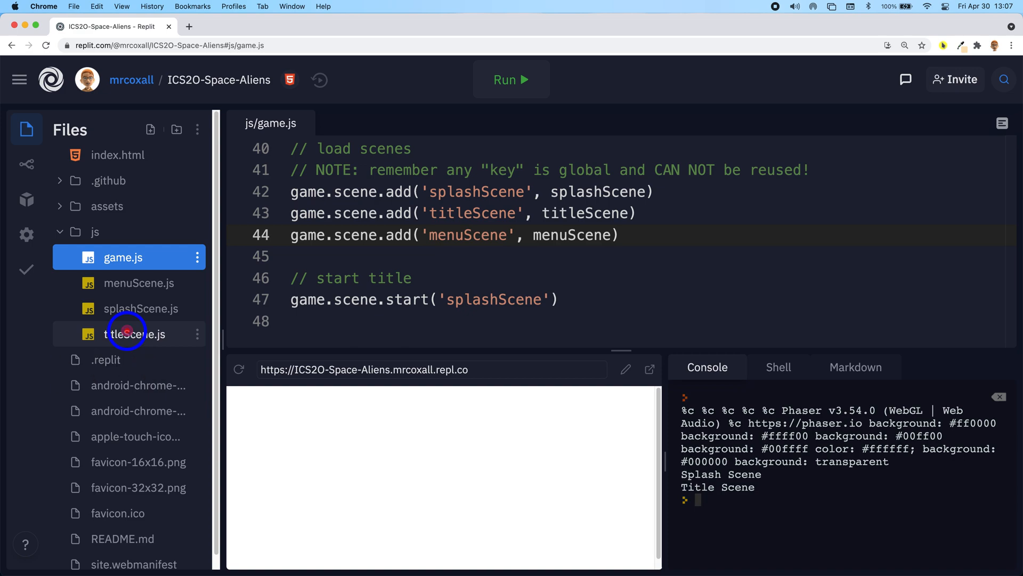
- Declare this.titleSceneBackgroundImage = null in the titleScene.js constructor
click(137, 334)
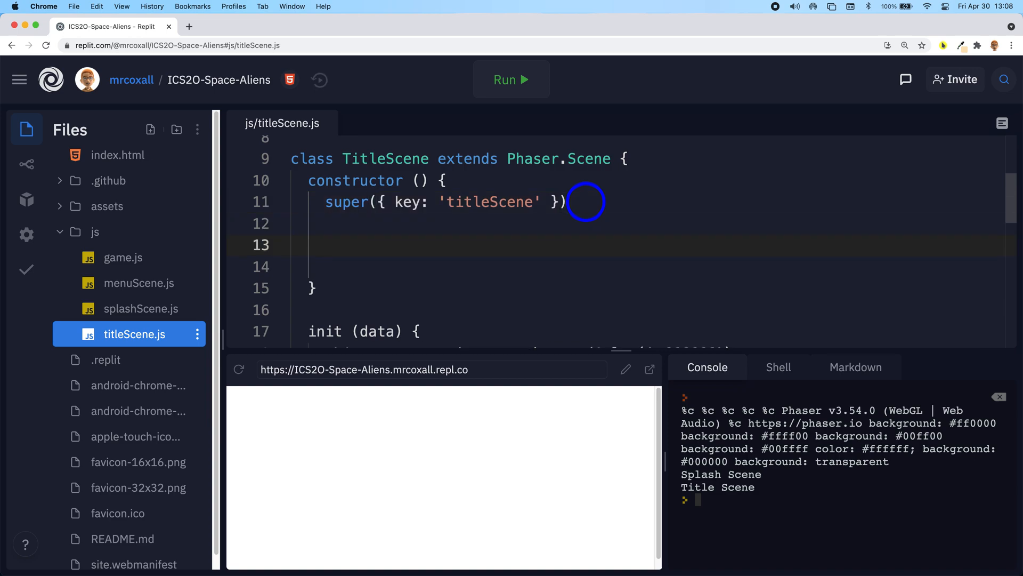
text(thi)
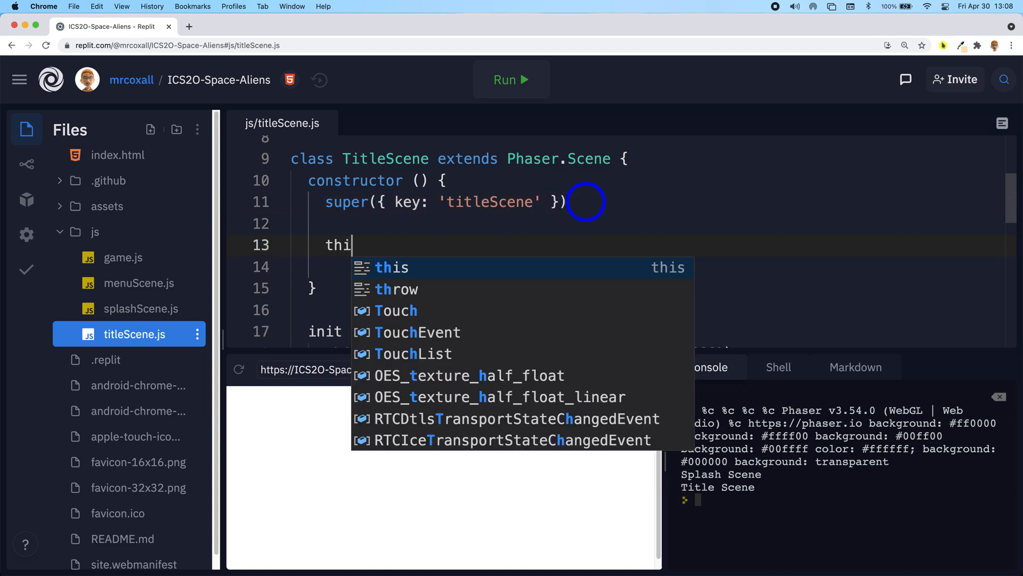
text(s)
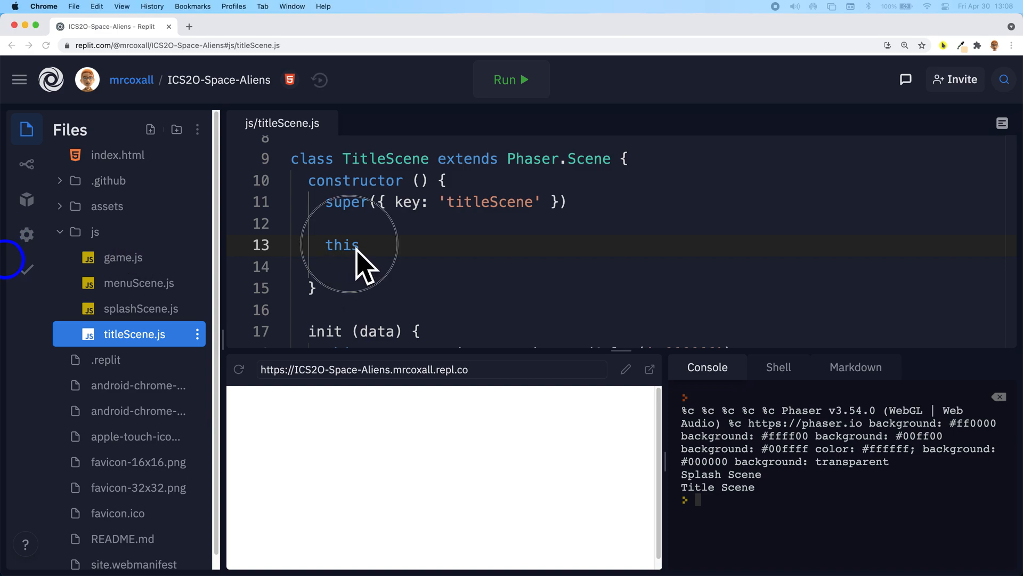
text(.titleSceneBackgroundImage = null)
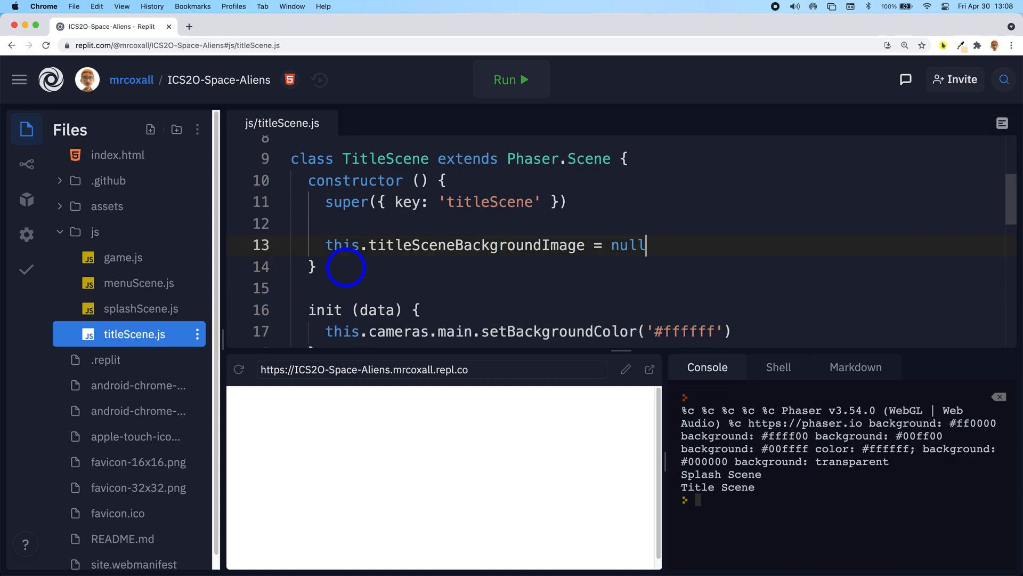
mouse_move(507, 245)
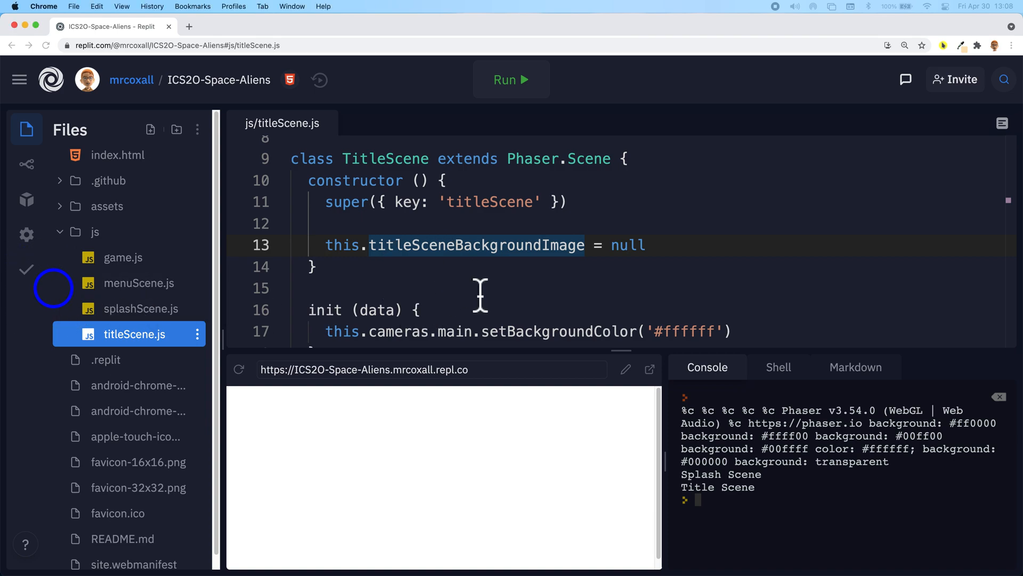
- Preload 'assets/aliens_screen_image.jpg' as titleSceneBackground in the title scene
scroll(down, 3)
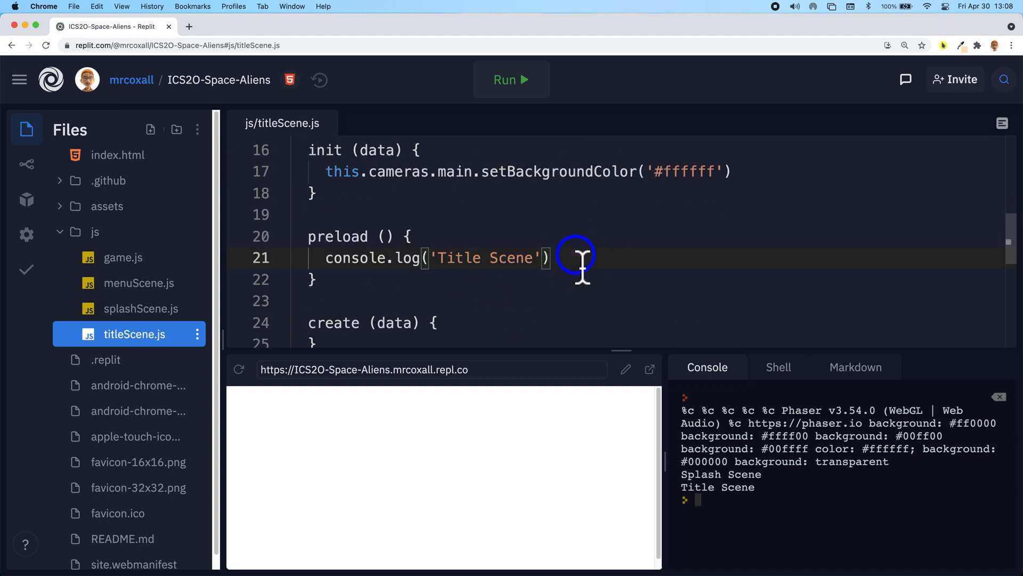
text(this.load.image('titleSceneBackground', 'assets/aliens_screen_image.jpg'))
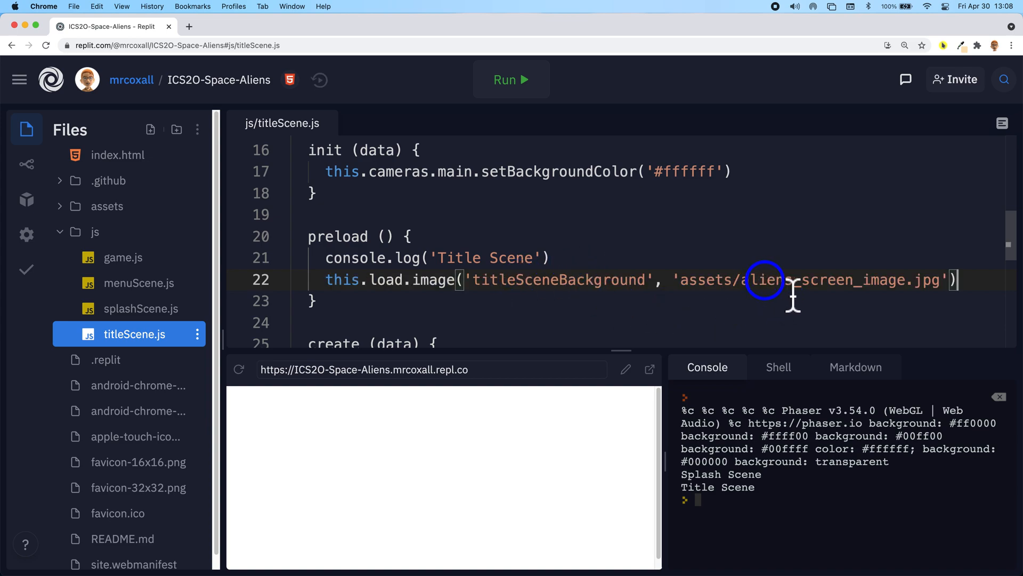
mouse_move(947, 280)
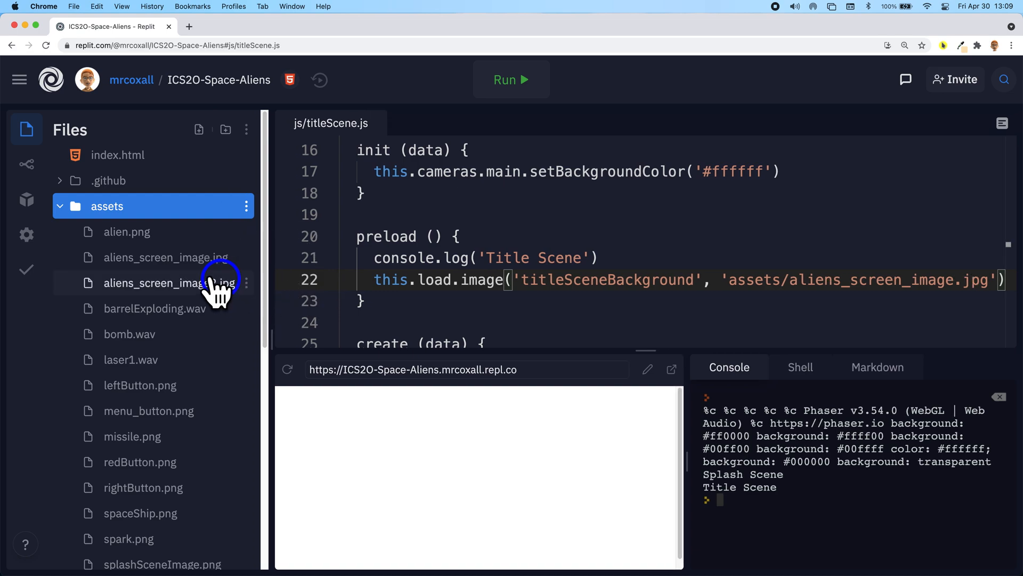
- Preview aliens_screen_image.jpg from the assets folder, then collapse the folder
click(166, 257)
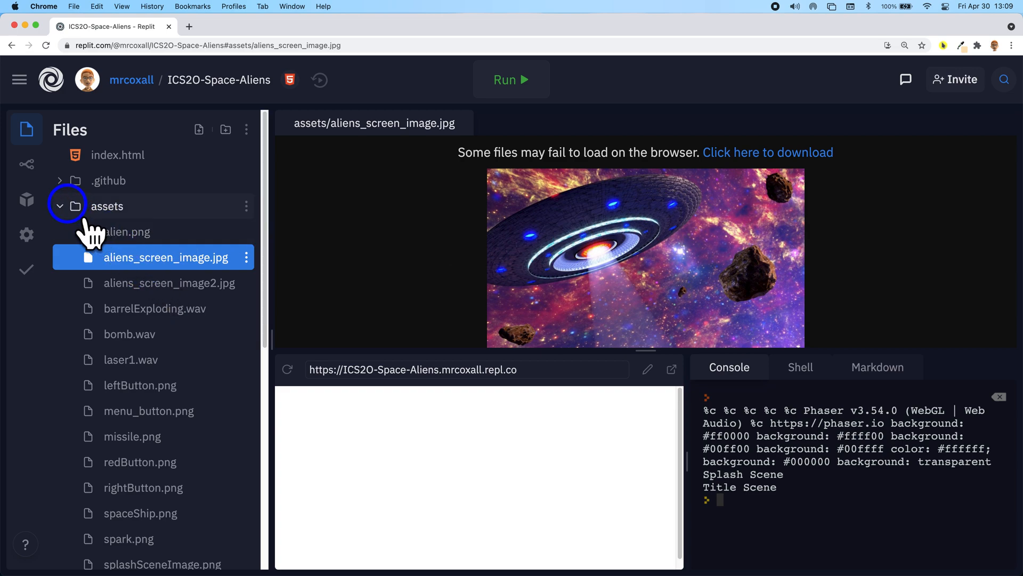
click(60, 206)
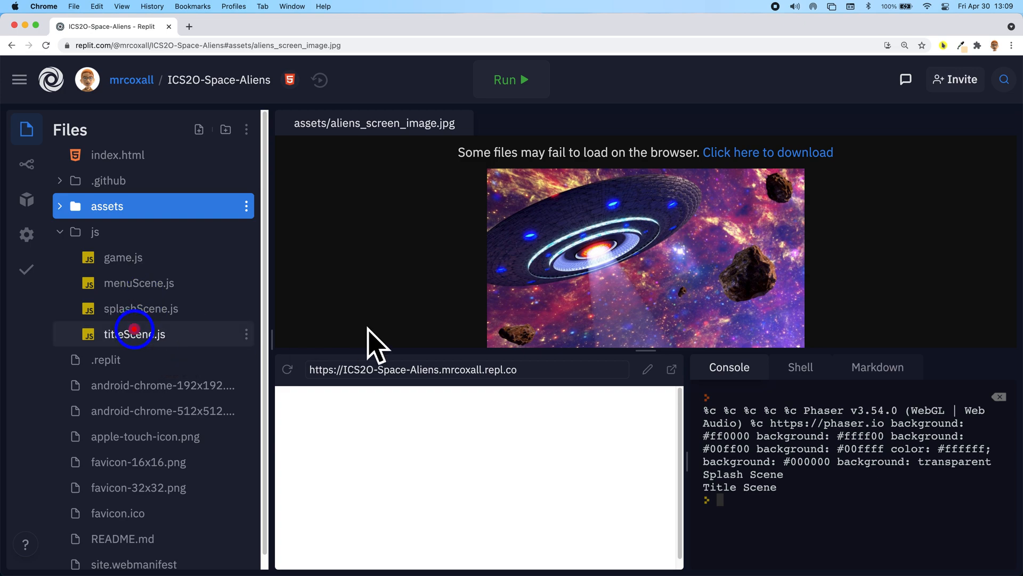
- Return to titleScene.js to add the background sprite in create()
click(137, 334)
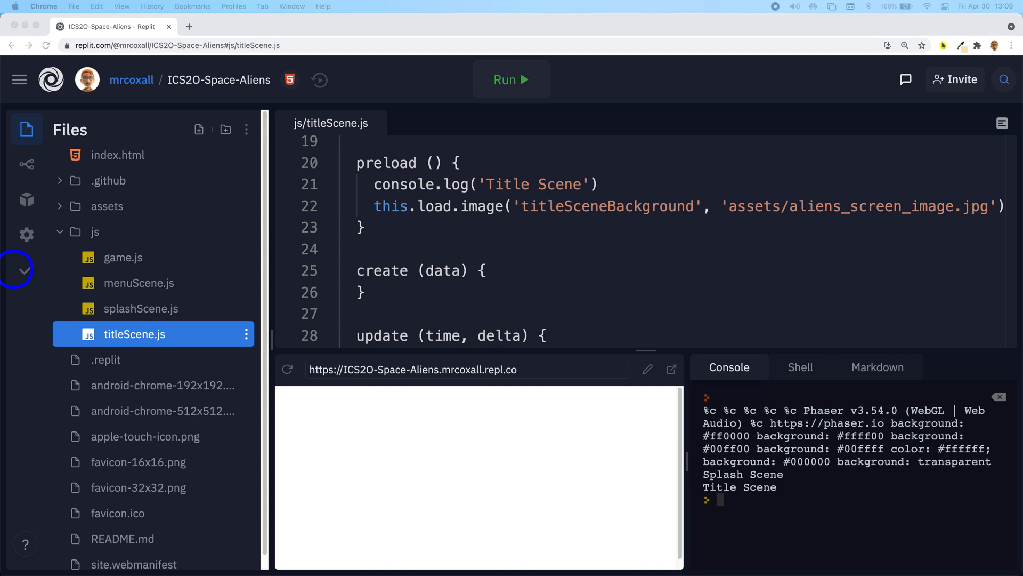
mouse_move(536, 316)
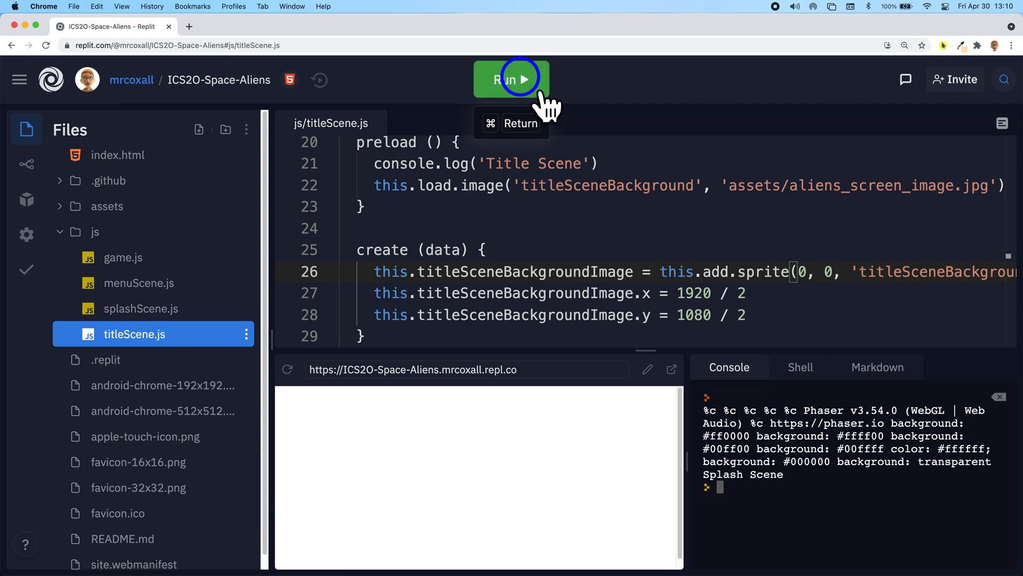
- Test the small background, then append .setScale(2.75) to the sprite line and rerun
click(511, 80)
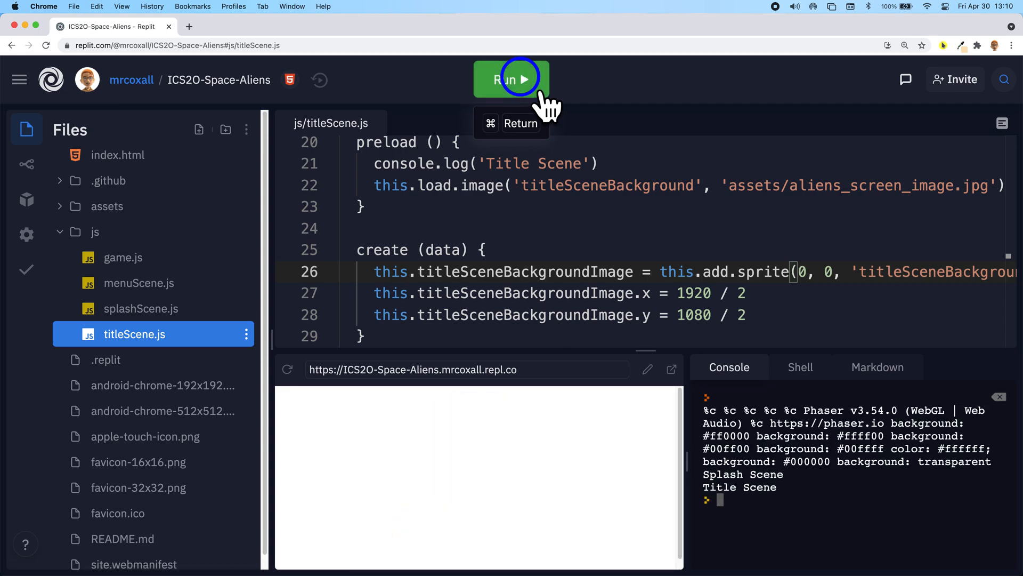
click(511, 80)
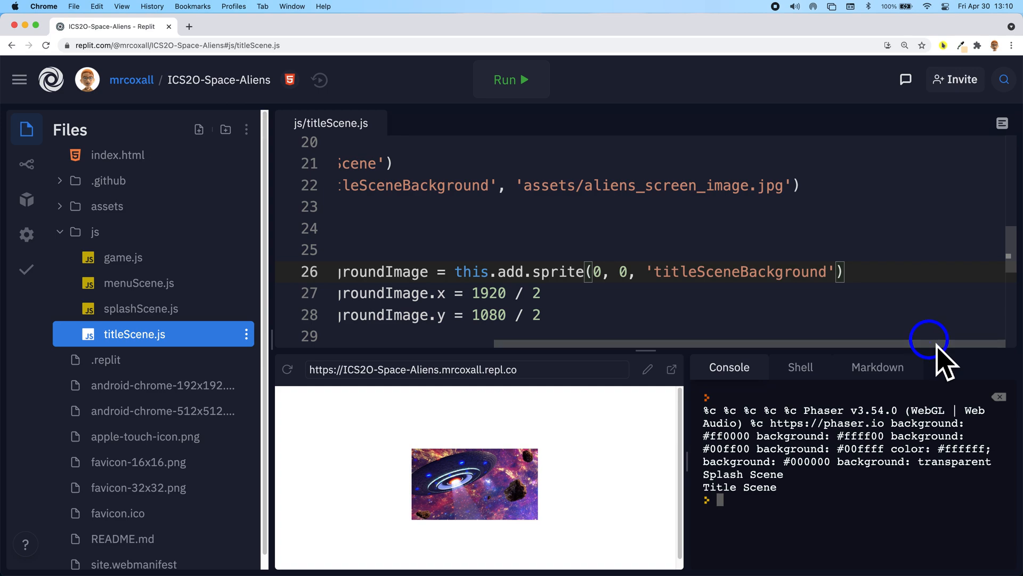
click(904, 277)
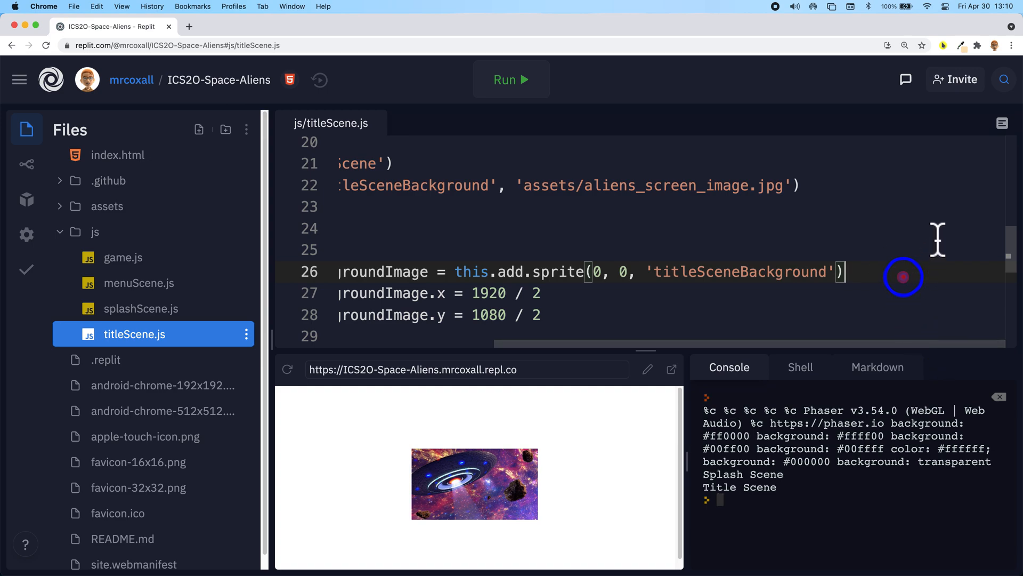
text(.setScale(2.75))
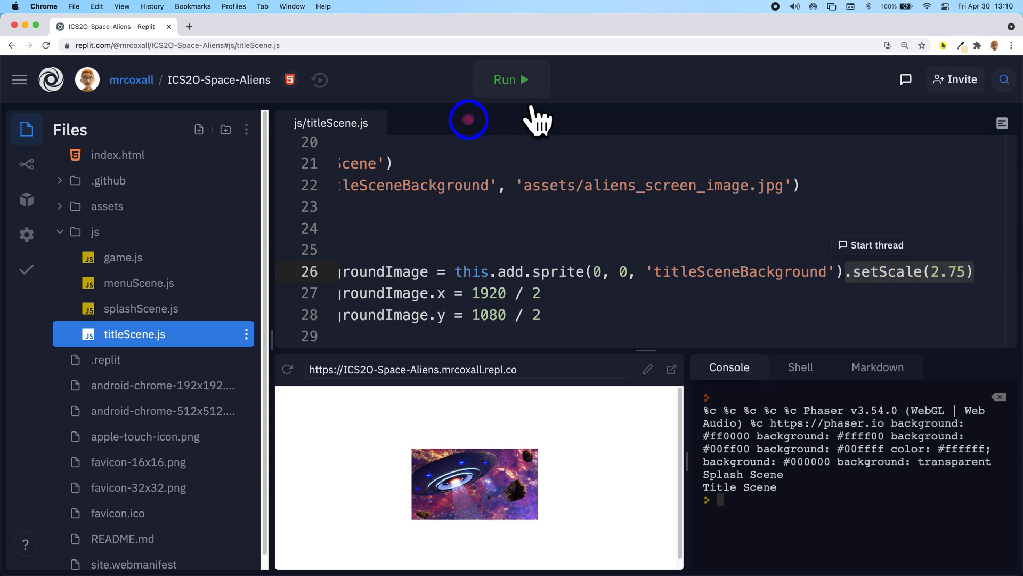
click(510, 80)
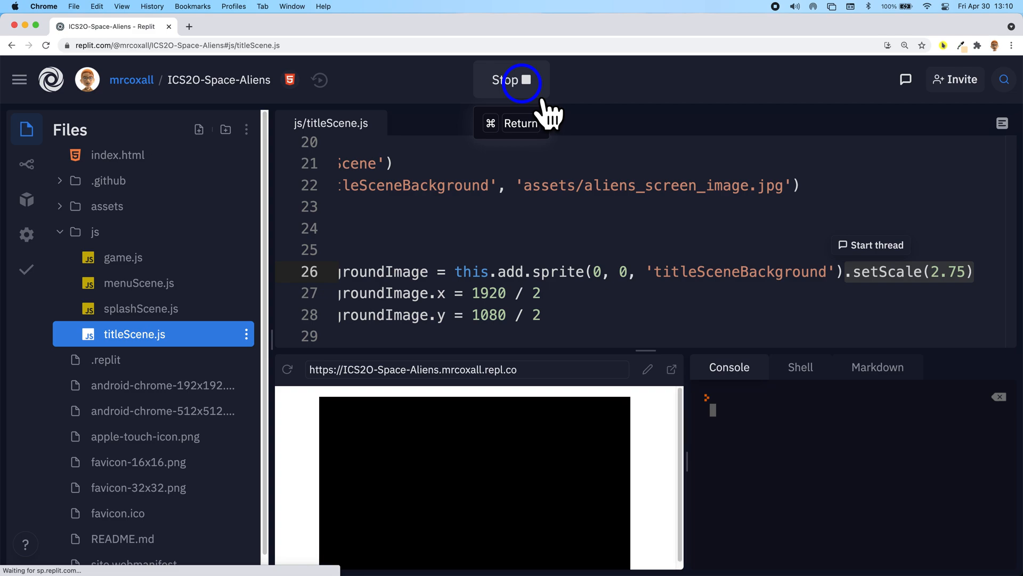
- Run the game to show the enlarged alien background filling the preview
click(507, 80)
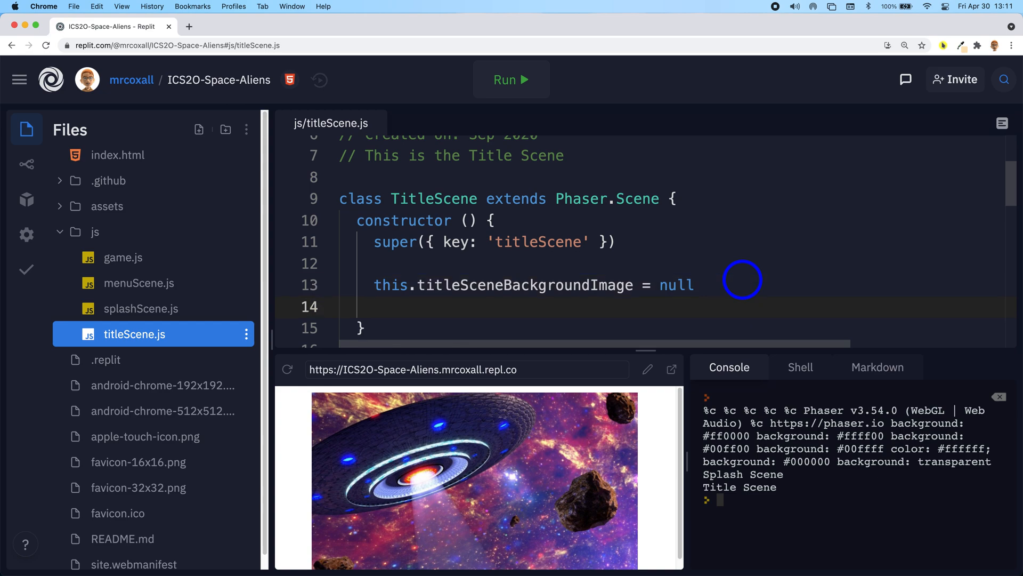
- Declare this.titleSceneText = null in the constructor below the background image property
text(this.titleSceneText = null)
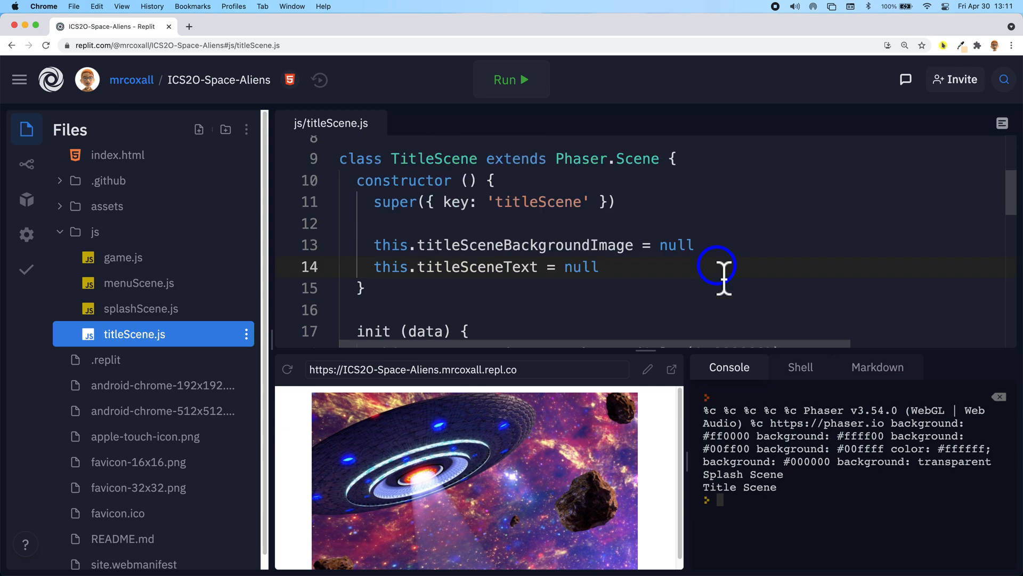
double_click(477, 266)
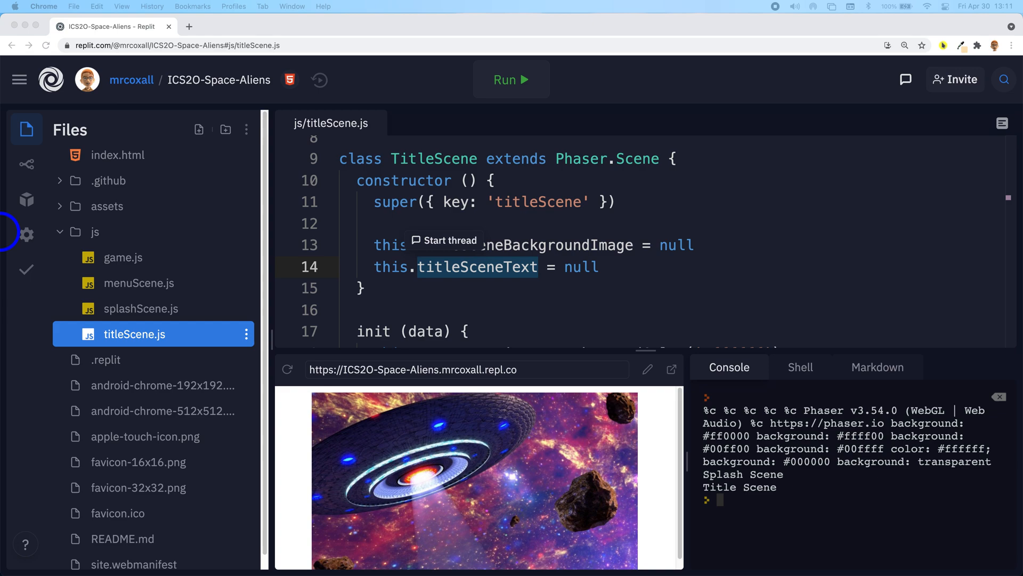
mouse_move(597, 307)
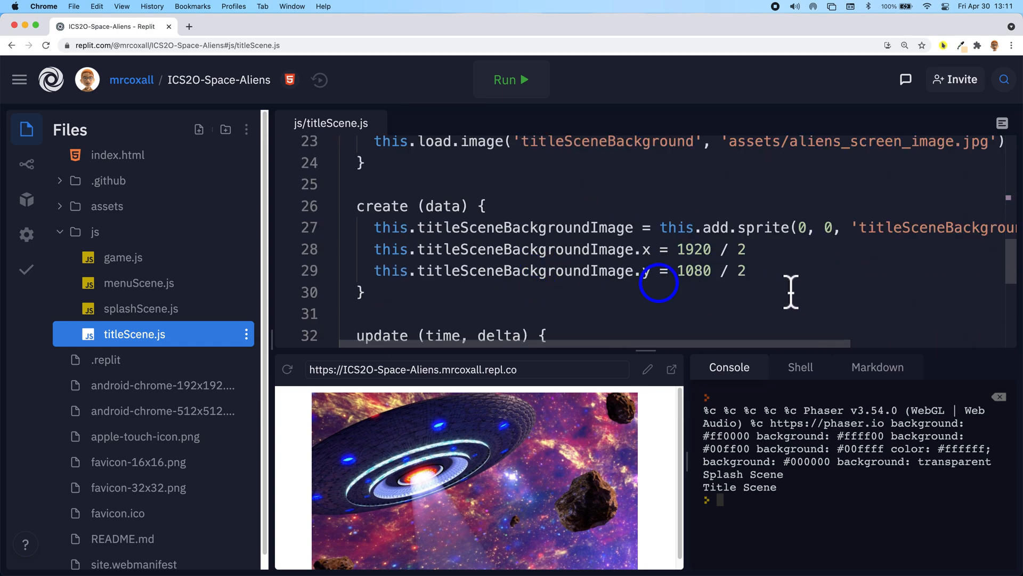
- Begin a new create line assigning this.titleSceneText = this.add.text(...)
click(747, 269)
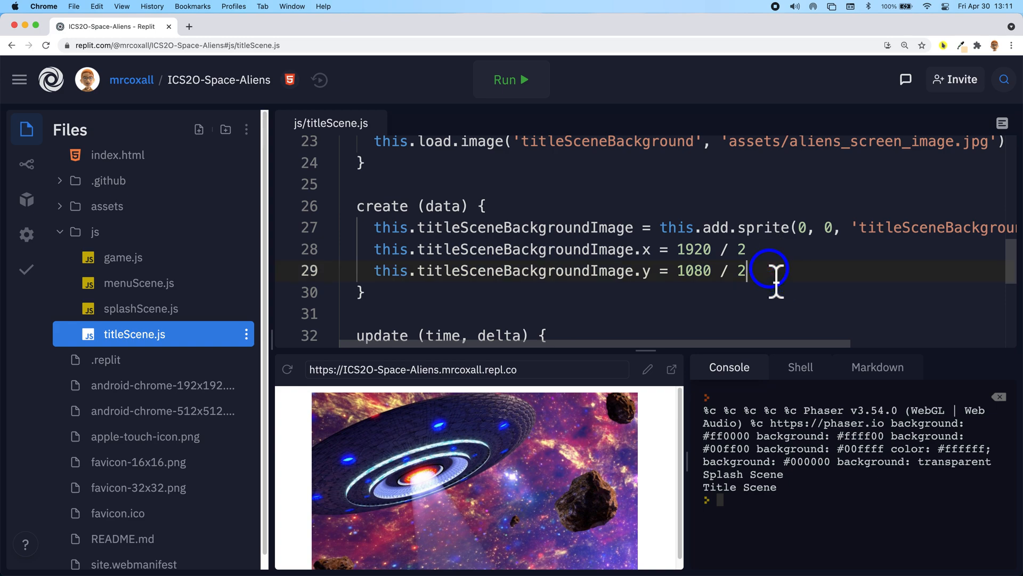
key(enter)
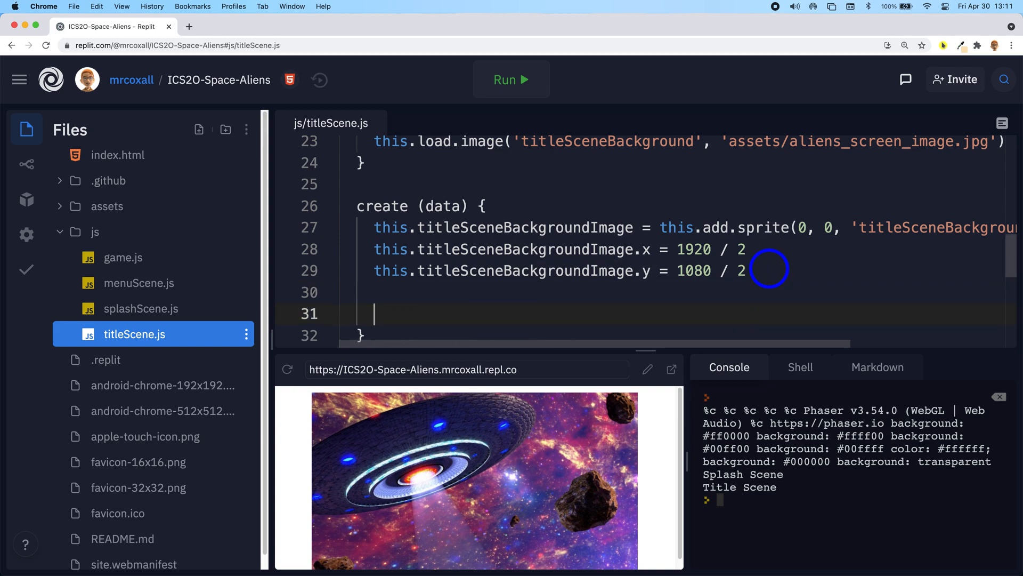
mouse_move(714, 258)
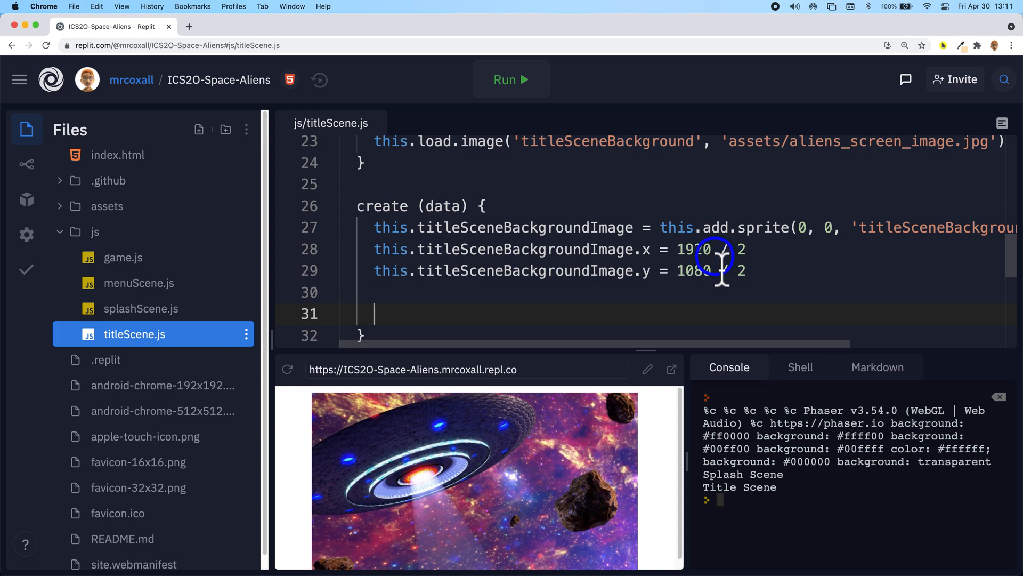
text(this/)
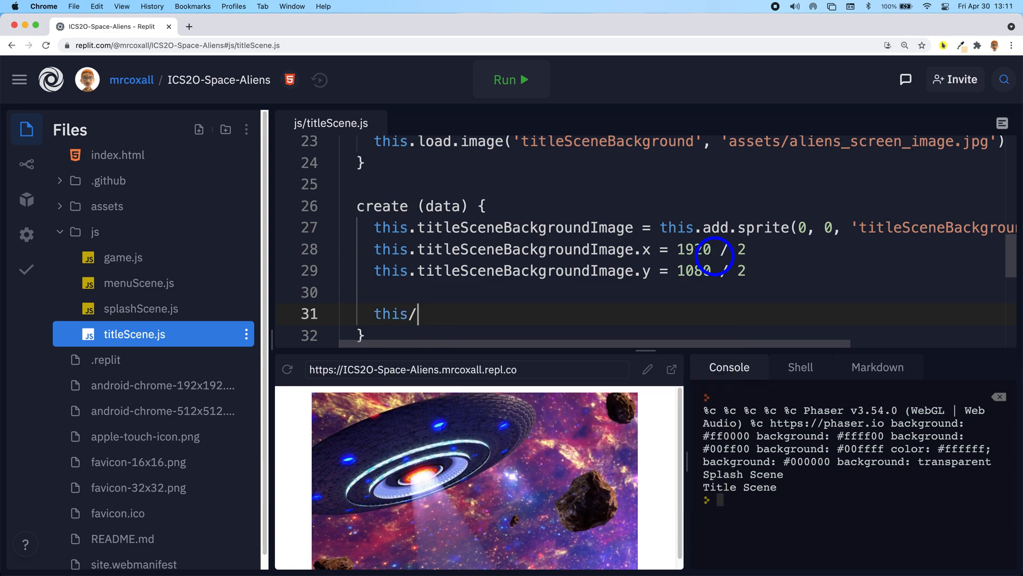
text(ti)
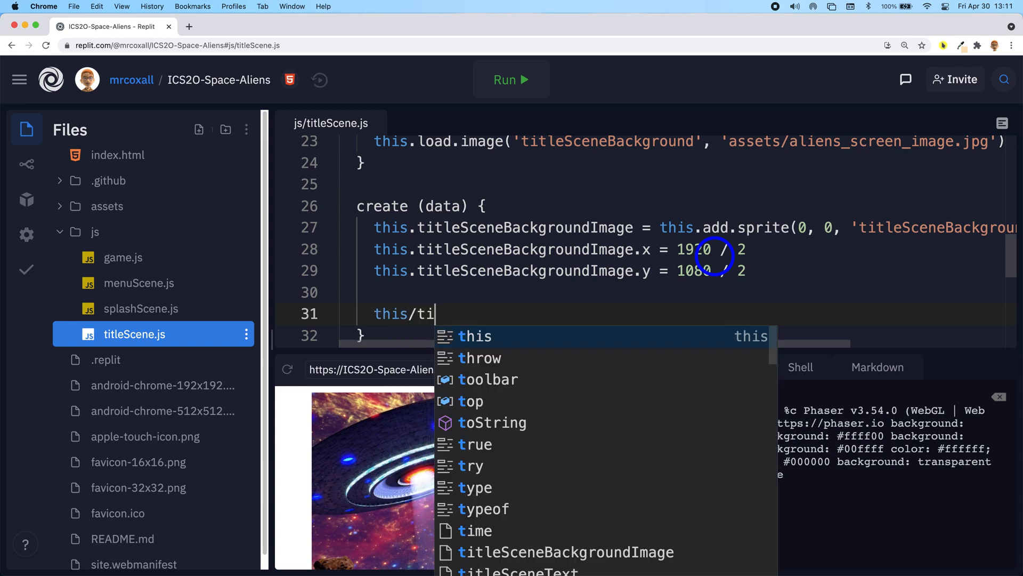
text(leSceneText)
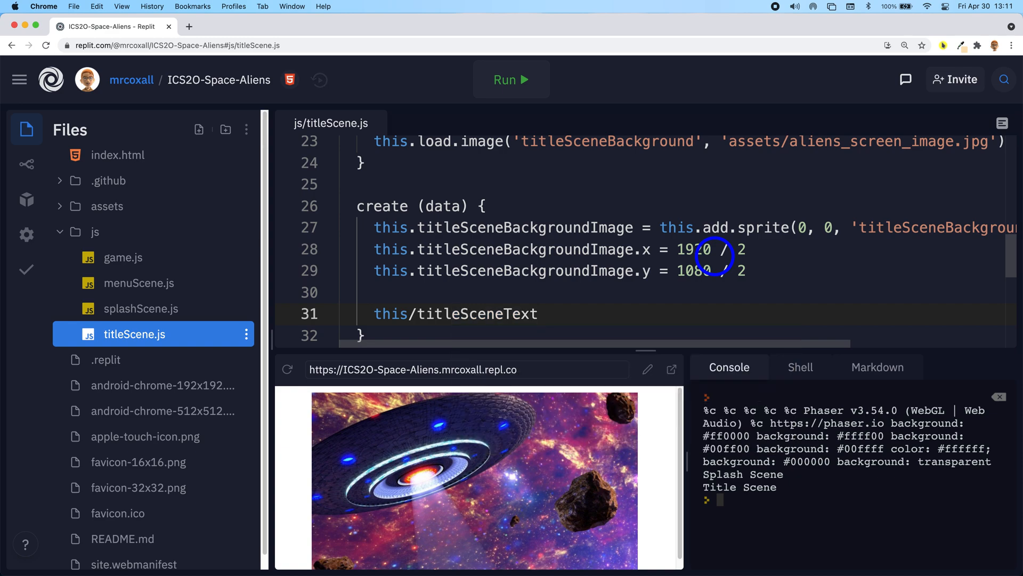
text(=)
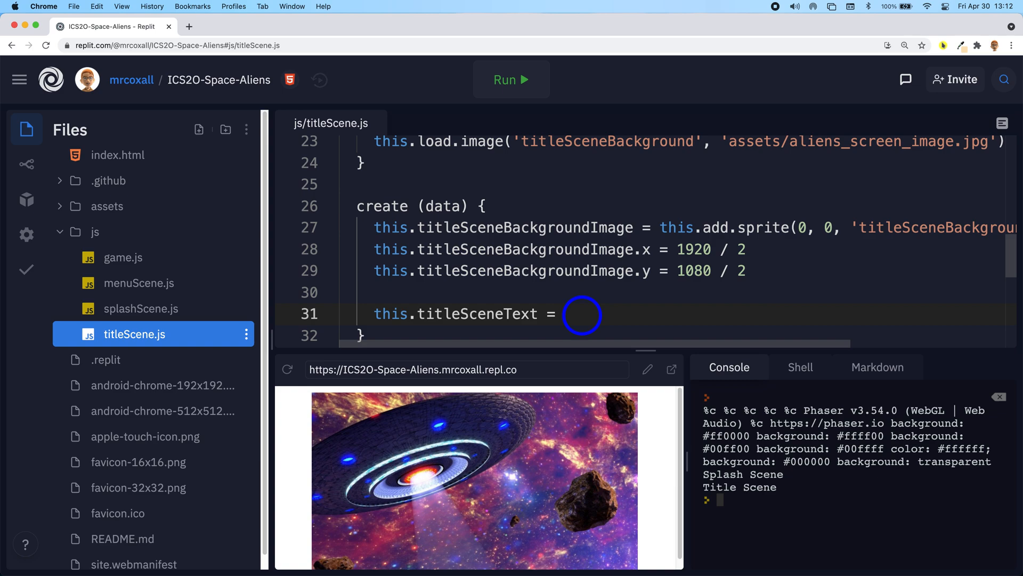
text(this)
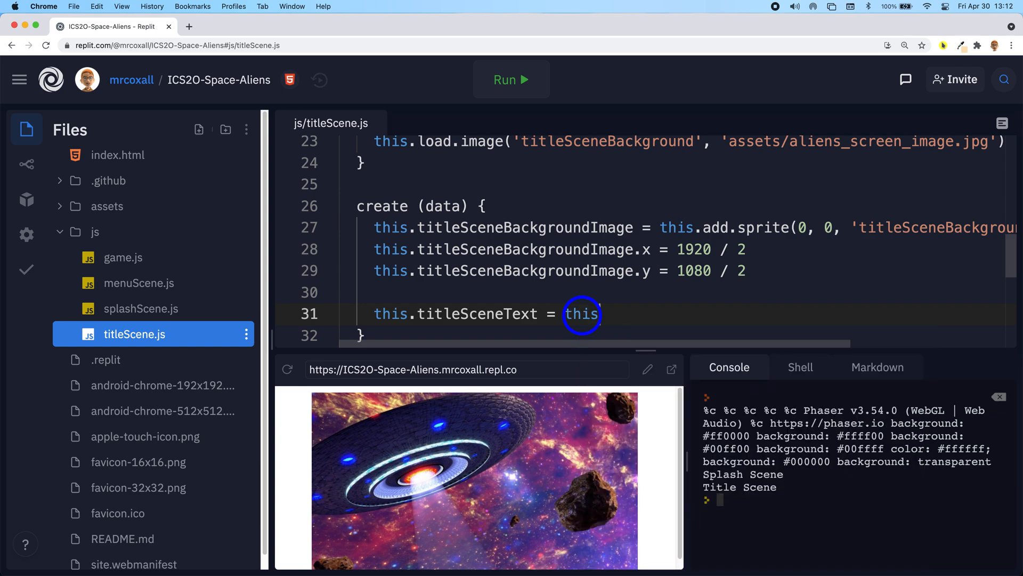
text(.add)
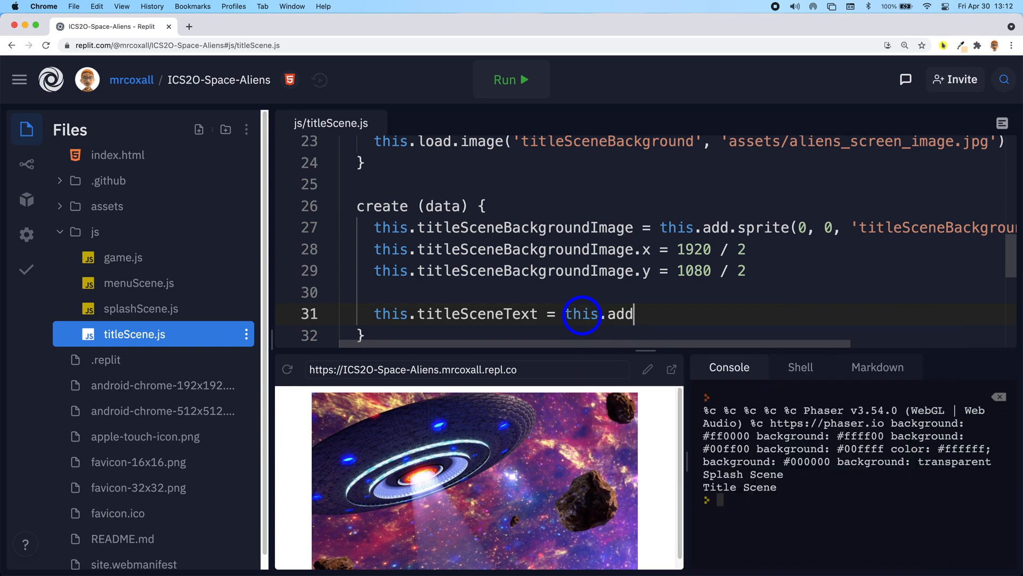
text(te)
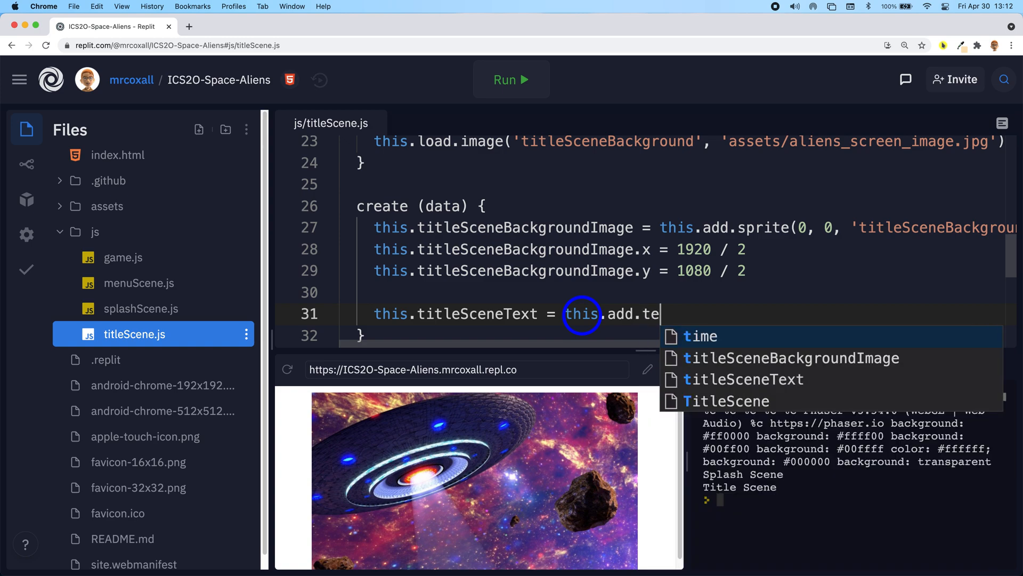
text(xt)
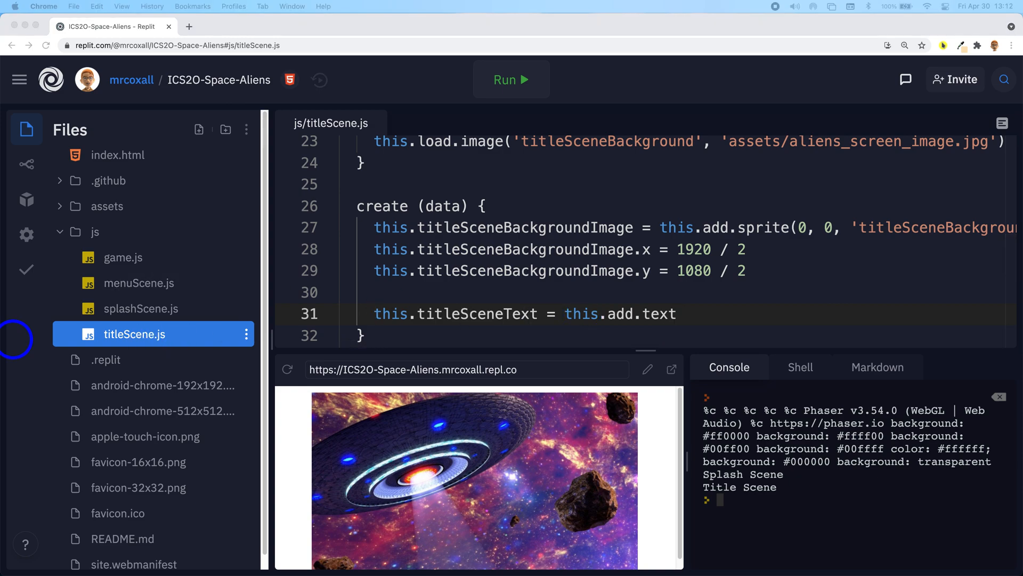
mouse_move(285, 297)
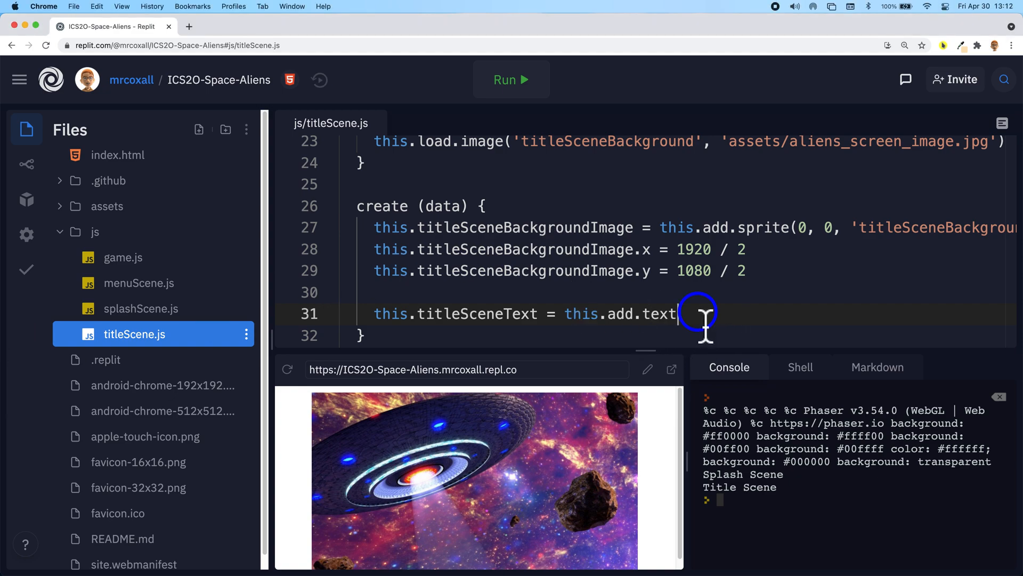
text(())
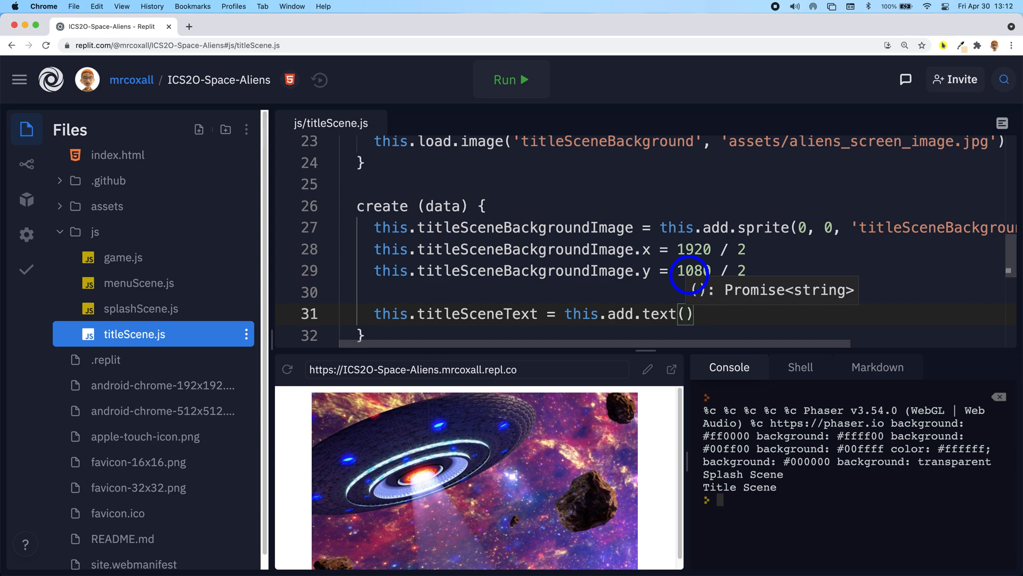
- Position the text at x 1920 / 2 and y (1080 / 2) + 350
text(1920)
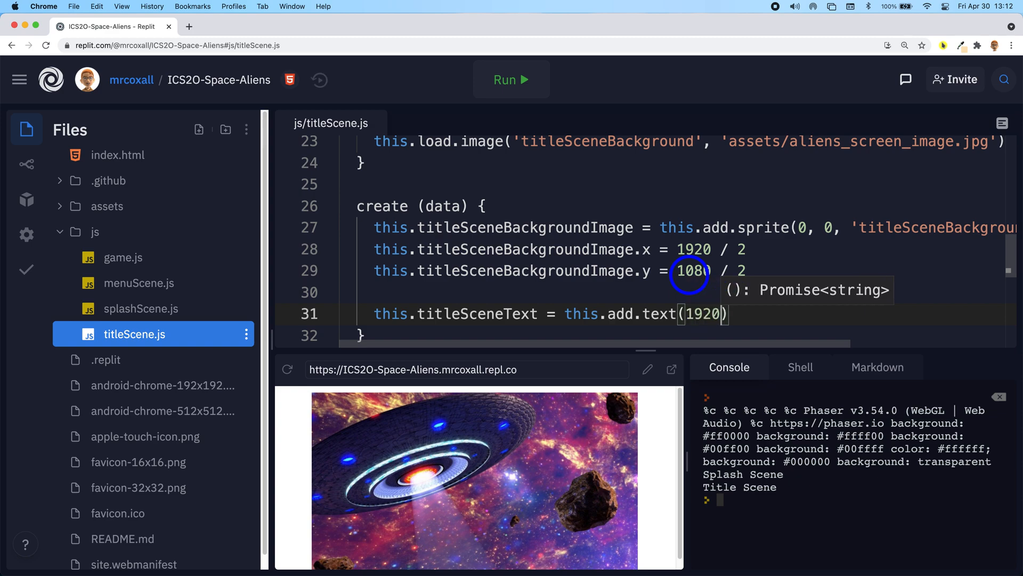
text(/ 2))
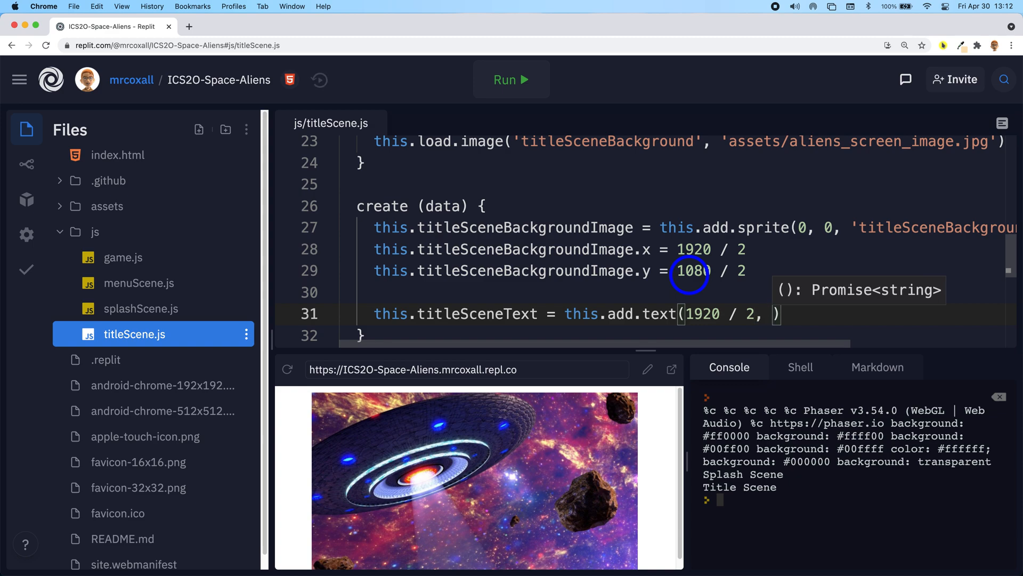
text(()
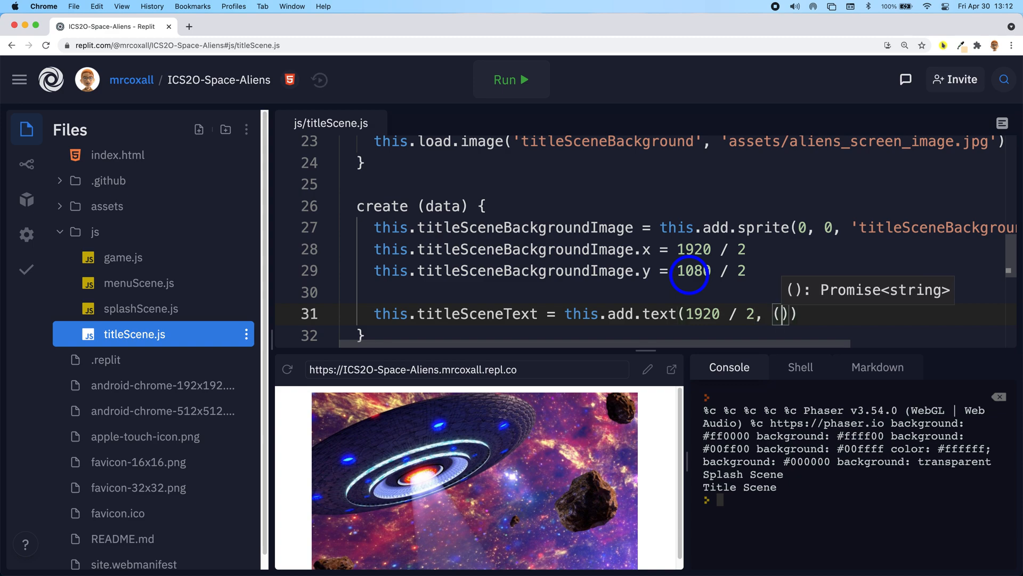
text(1080)
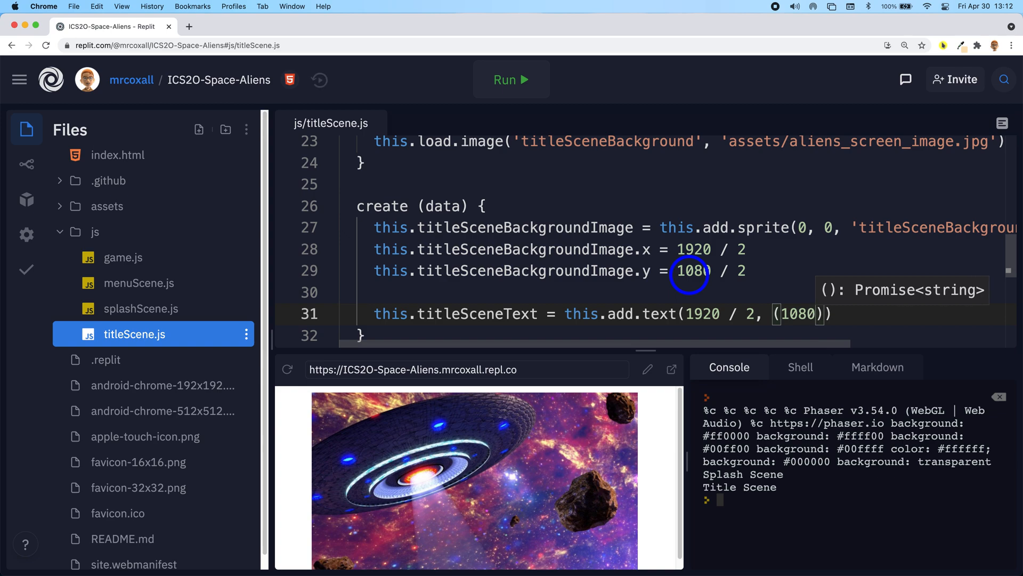
text(/ 2)
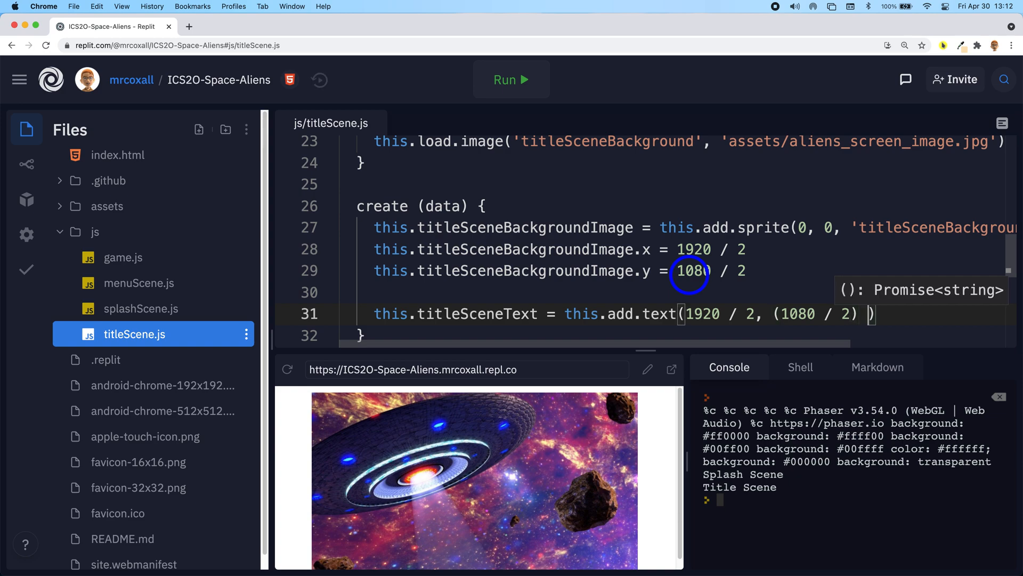
text(+ 3)
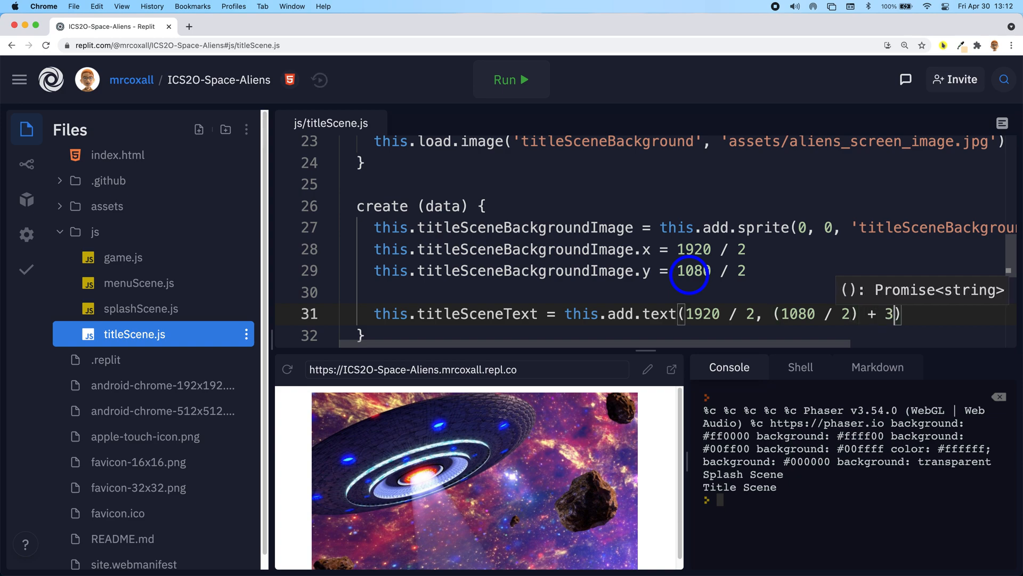
text(50)
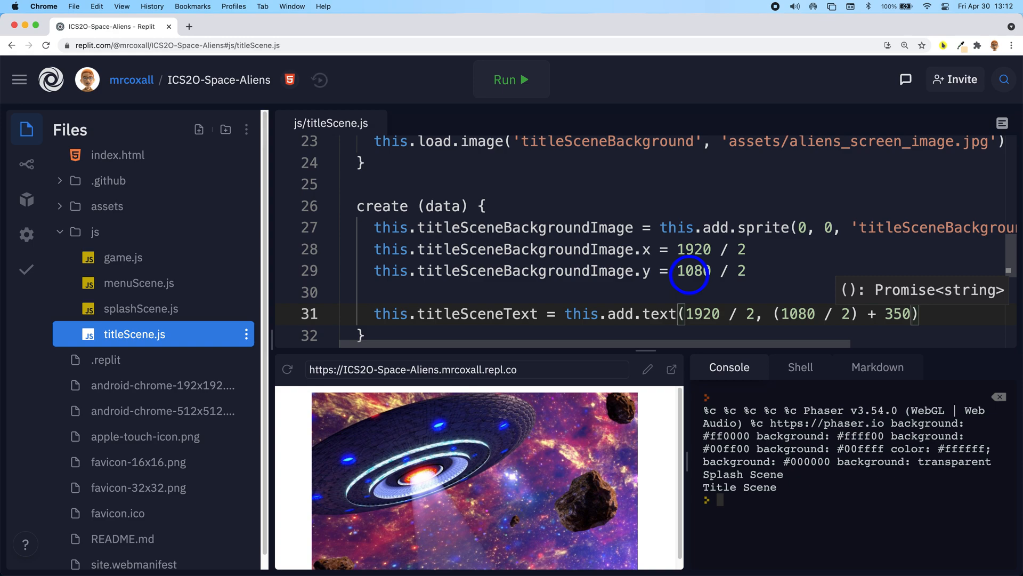
text(,)
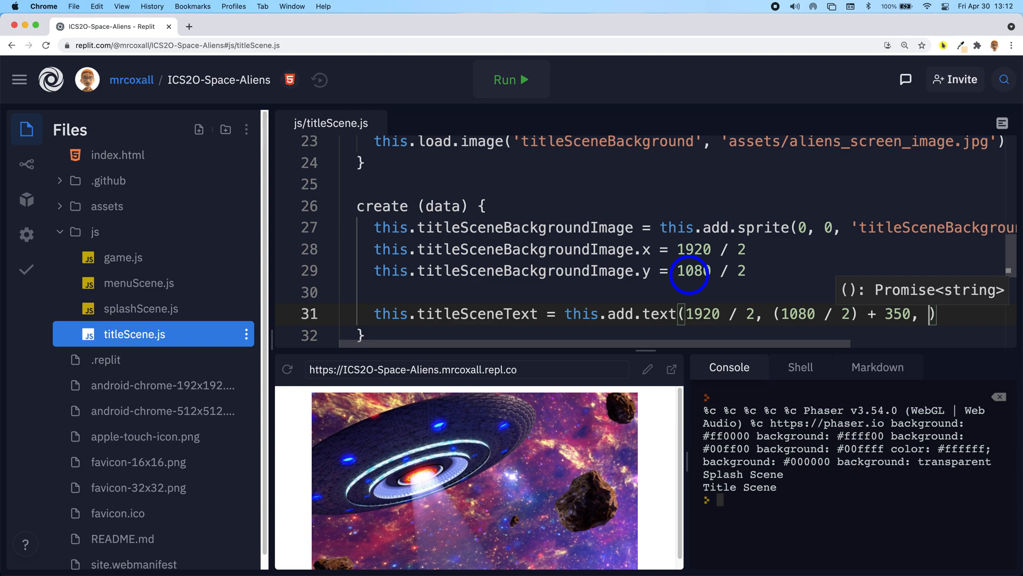
- Give the text the string 'Space Aliens' and relaunch the game to preview it
text('')
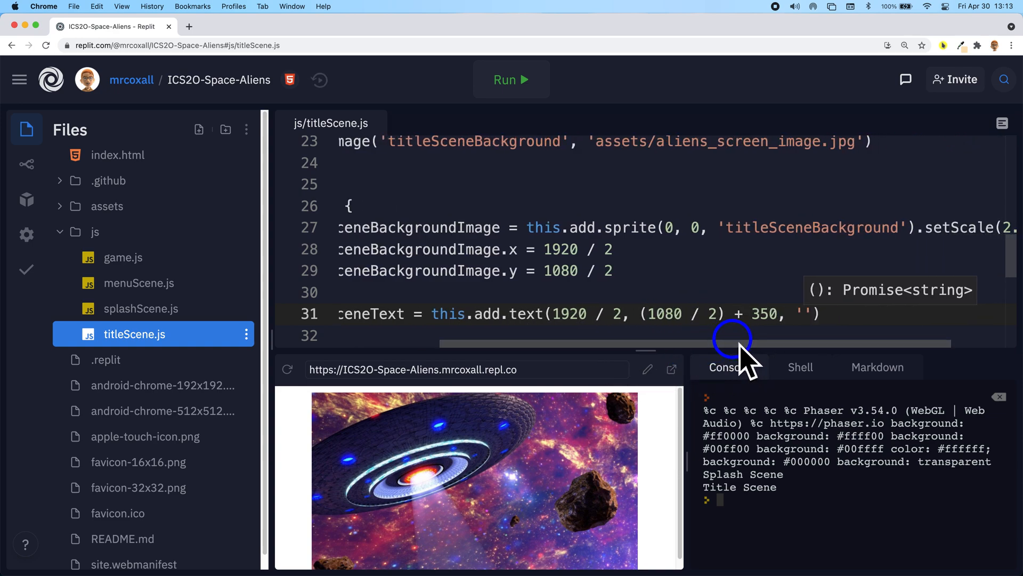
text(Ap)
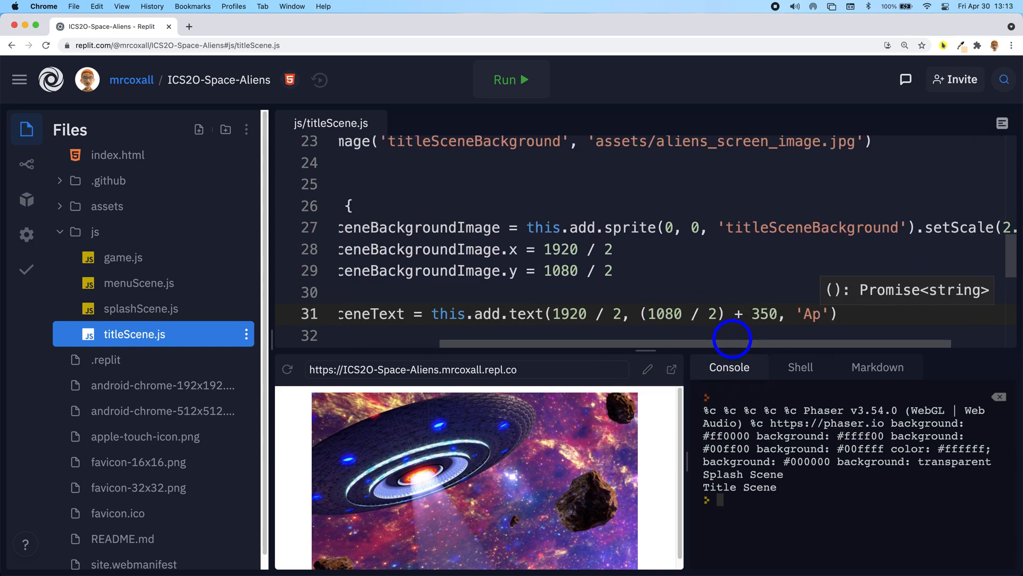
text(S)
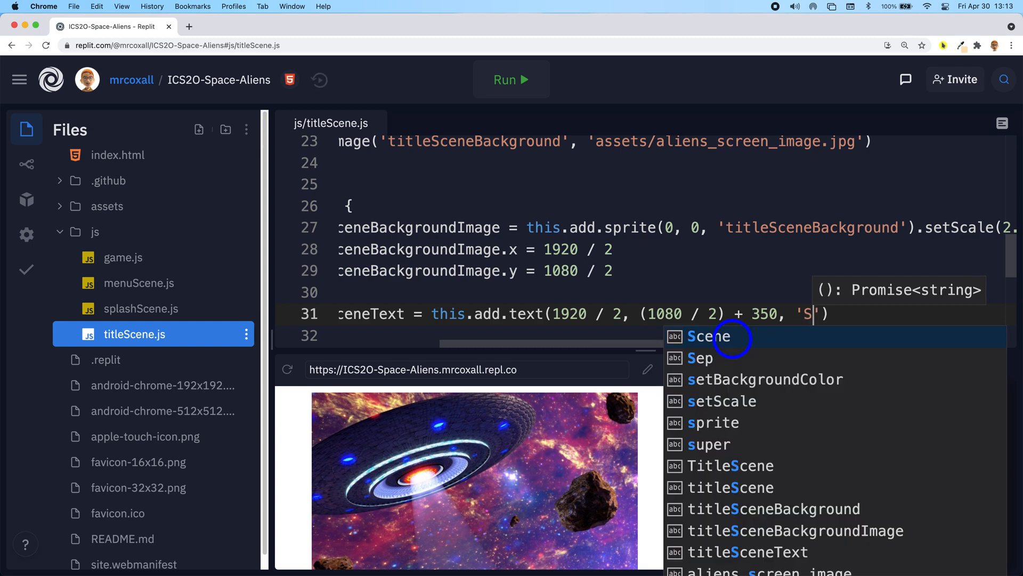
text(pace)
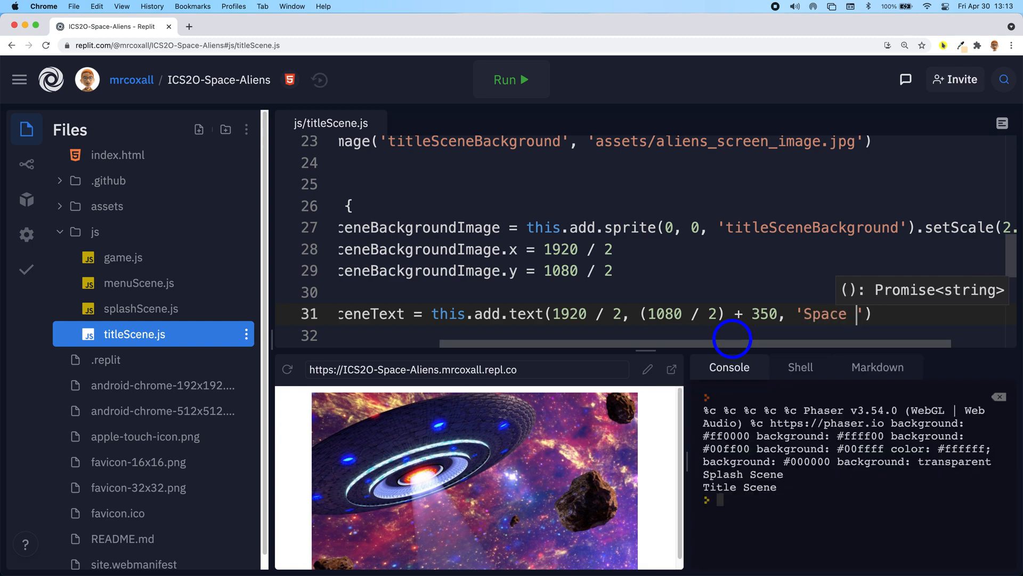
text(Aliens)
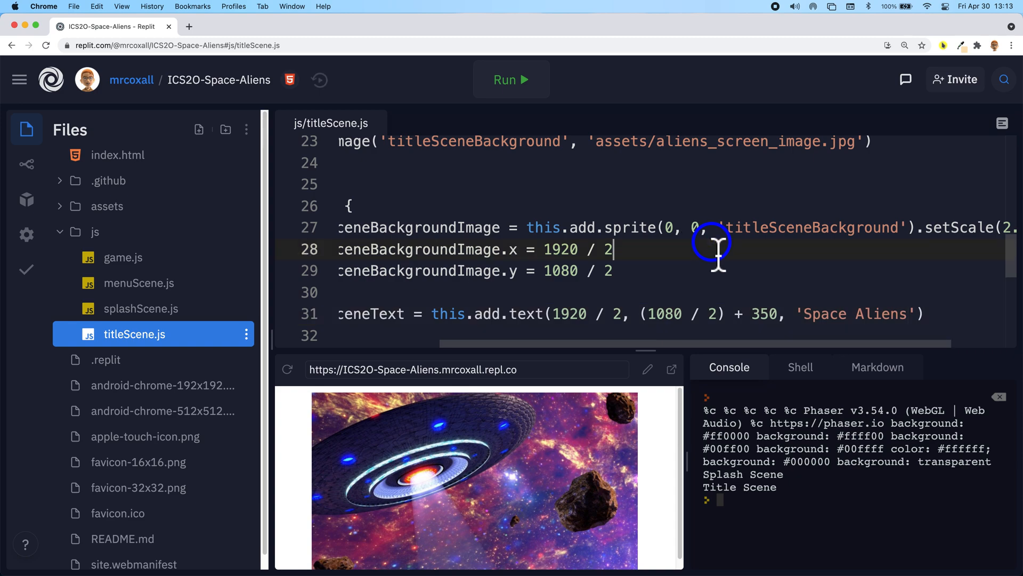
click(511, 79)
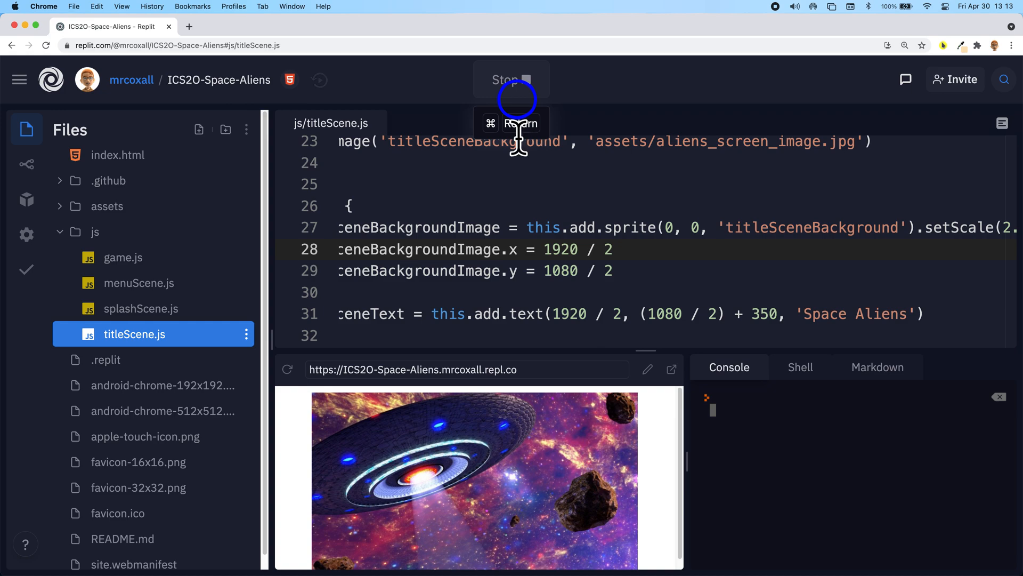
mouse_move(444, 190)
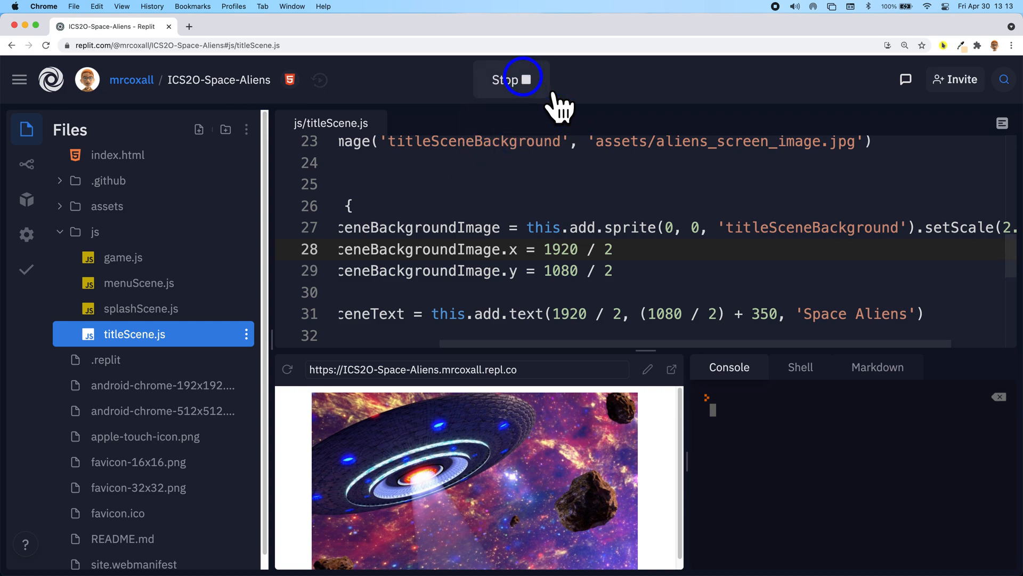
- Restart the game so the preview shows the small 'Space Aliens' label over the aliens background
click(511, 79)
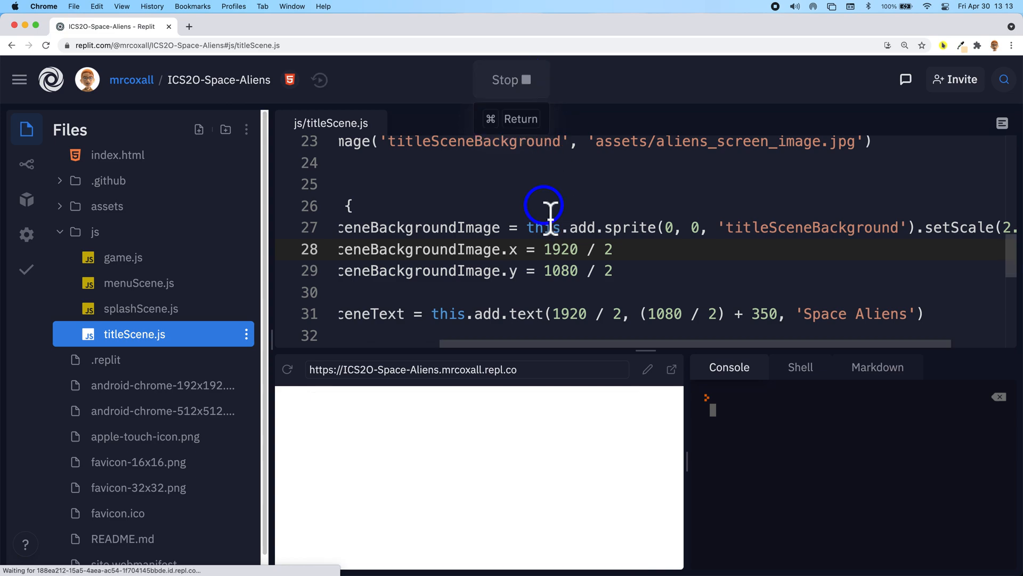
click(511, 80)
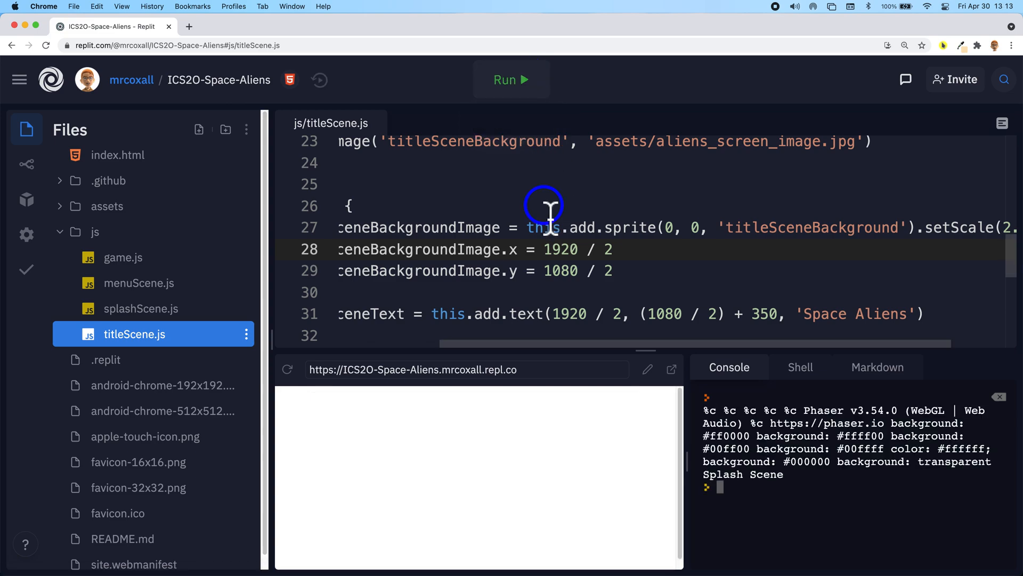
click(510, 80)
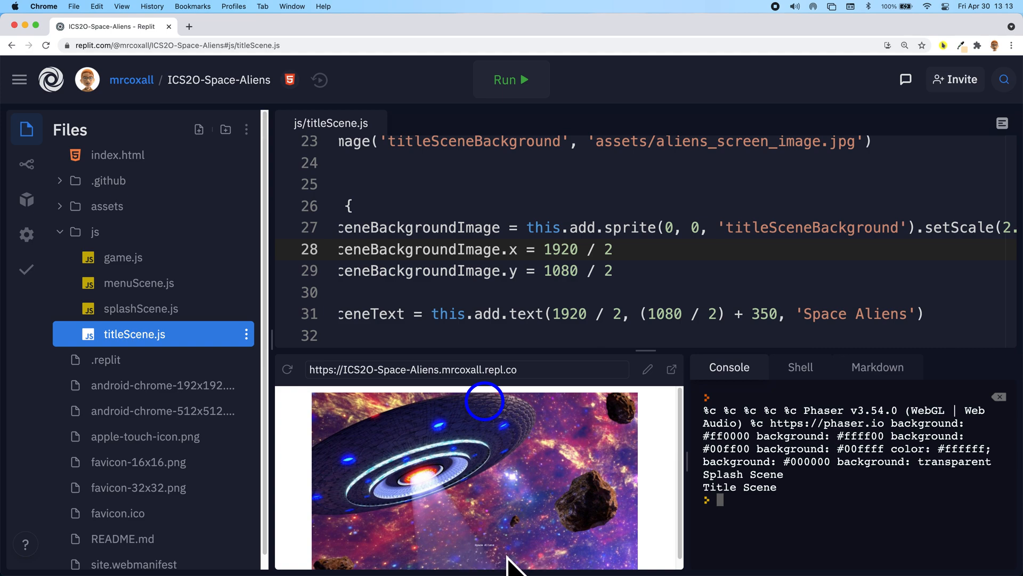
mouse_move(342, 411)
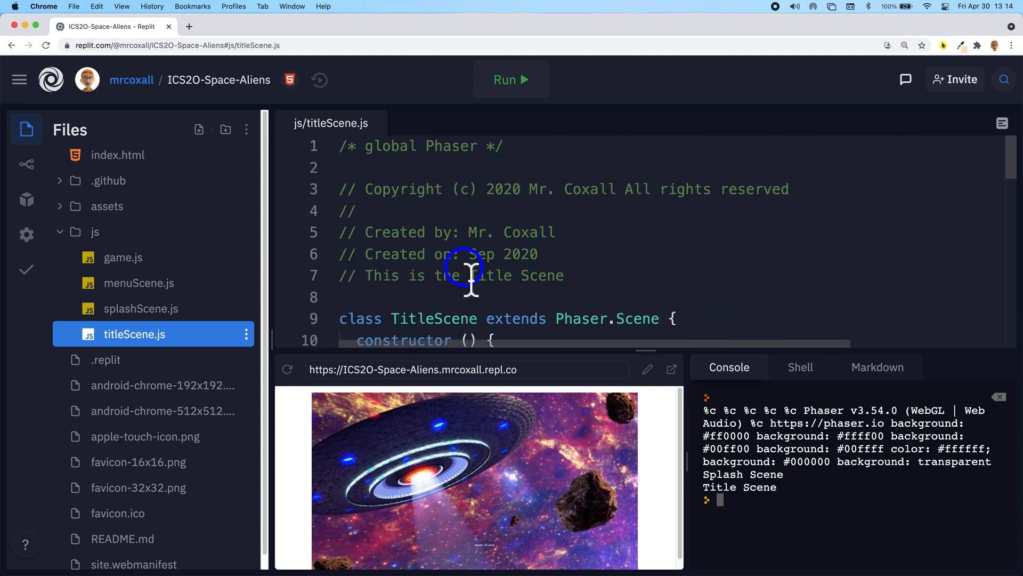
- Declare titleSceneTextStyle in the constructor: font '200px Times', fill '#fde4b9', align 'center'
scroll(down, 3)
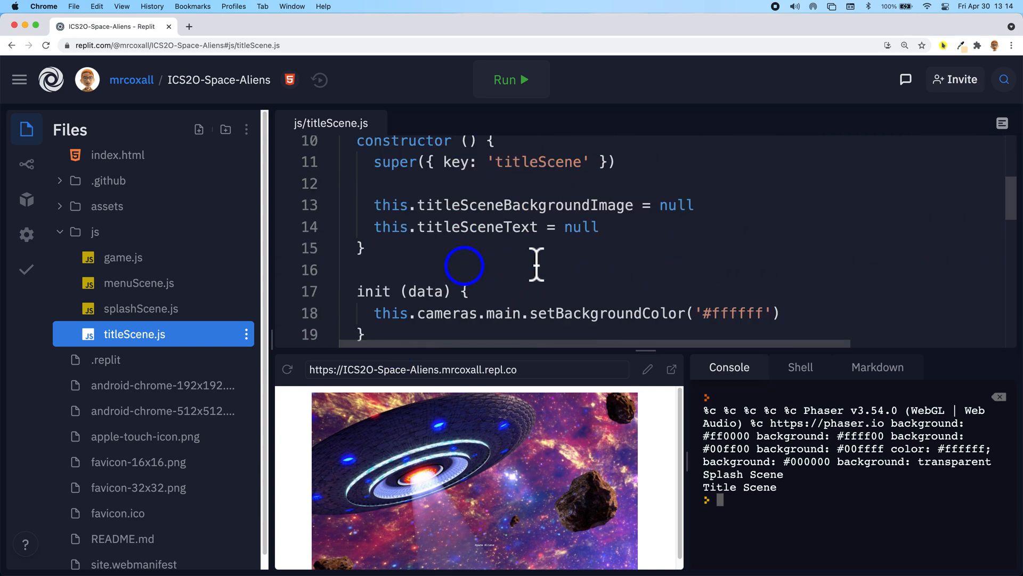
click(606, 226)
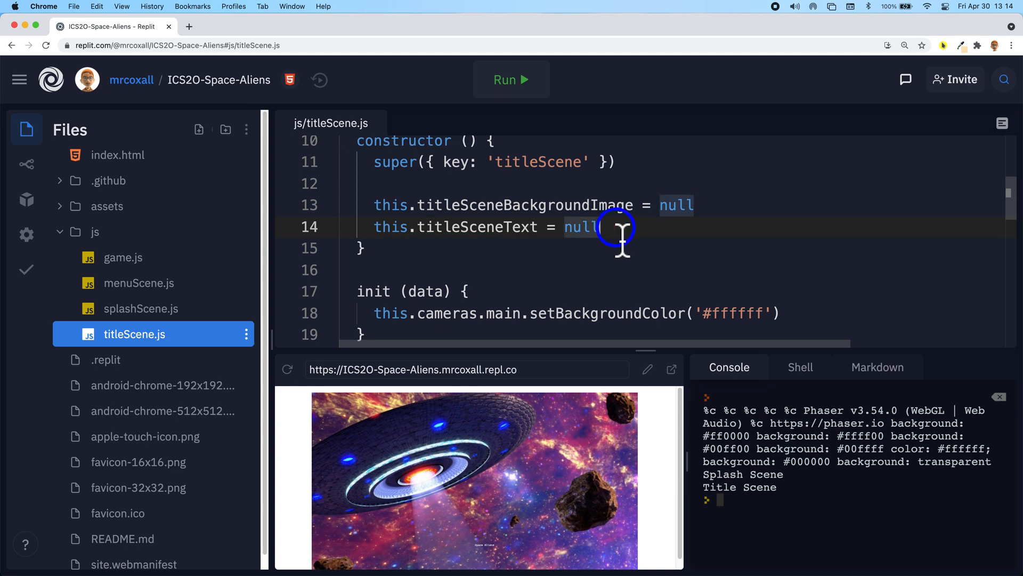
key(Enter)
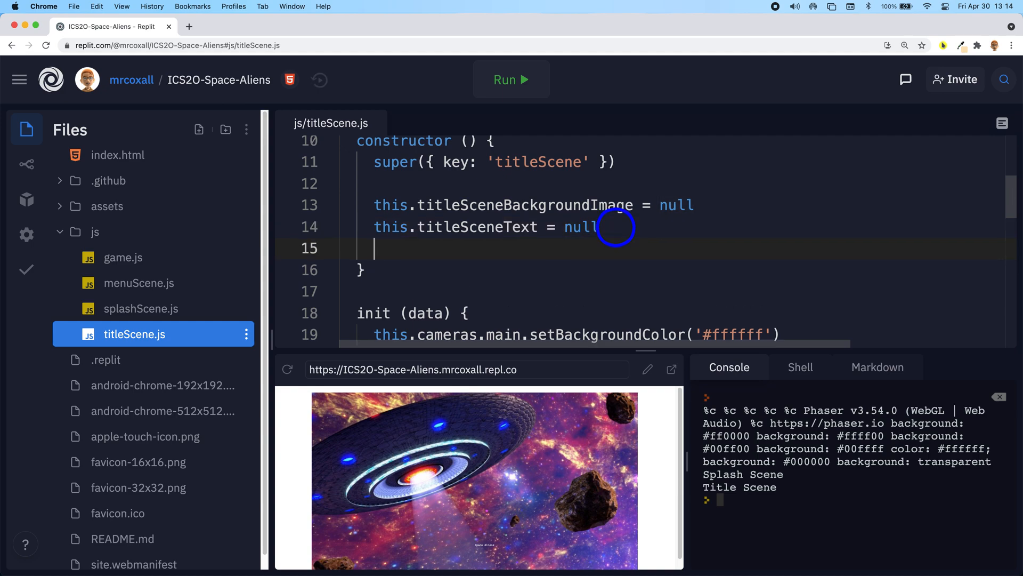
text(this.titleSceneTextStyle = { font: '200px Times', fill: '#fde4b9', align: 'center' })
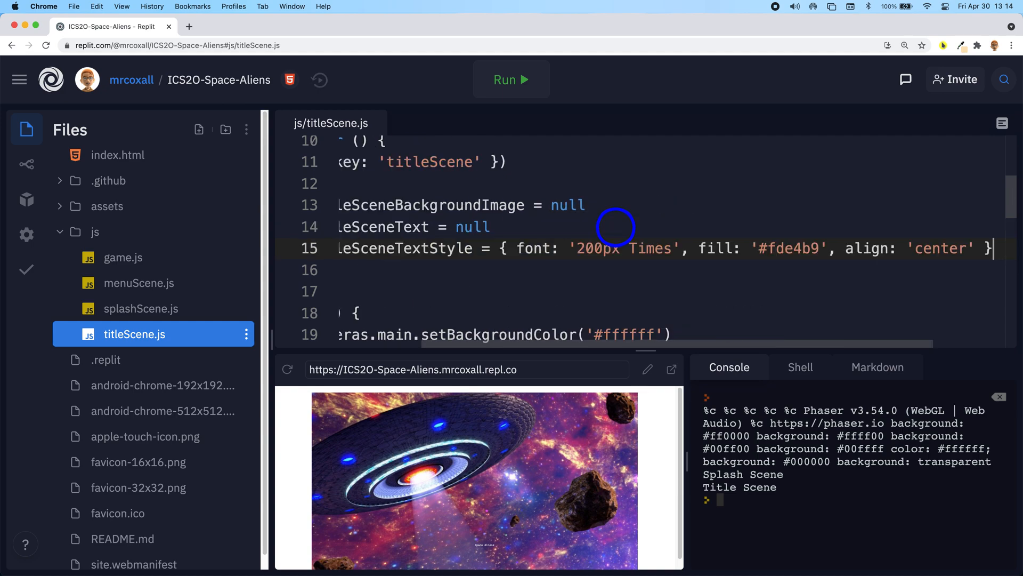
mouse_move(558, 347)
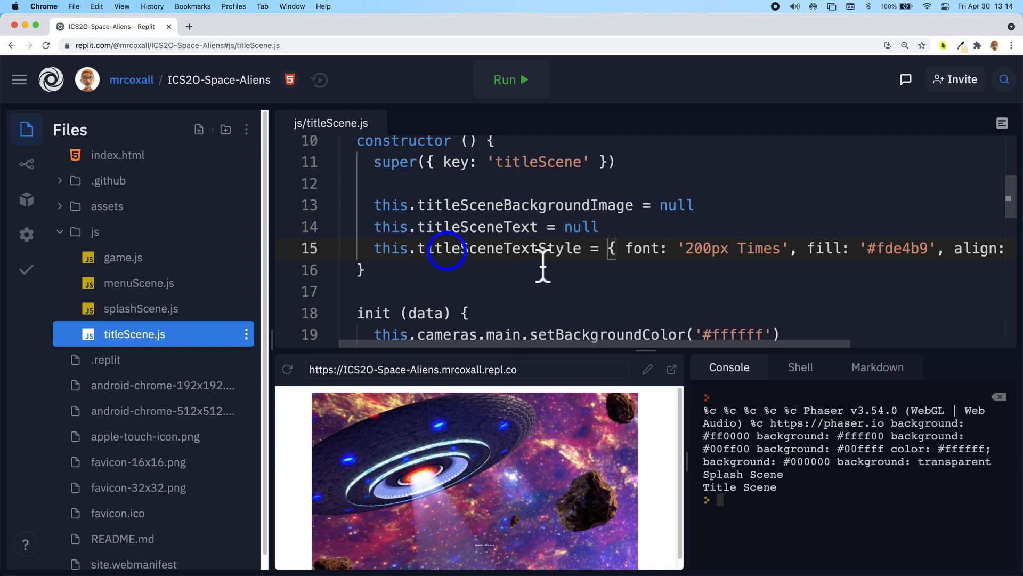
mouse_move(521, 269)
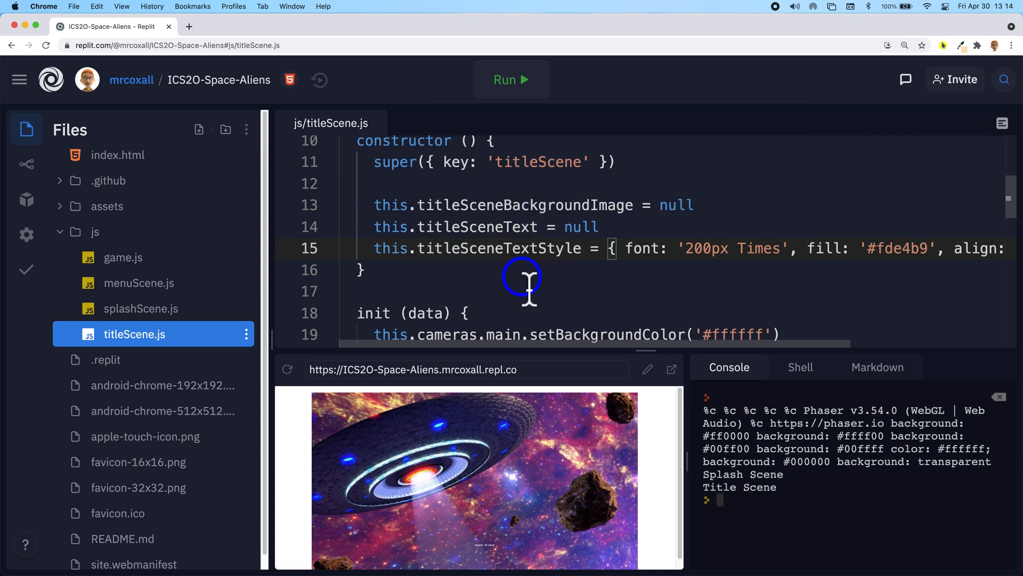
mouse_move(621, 340)
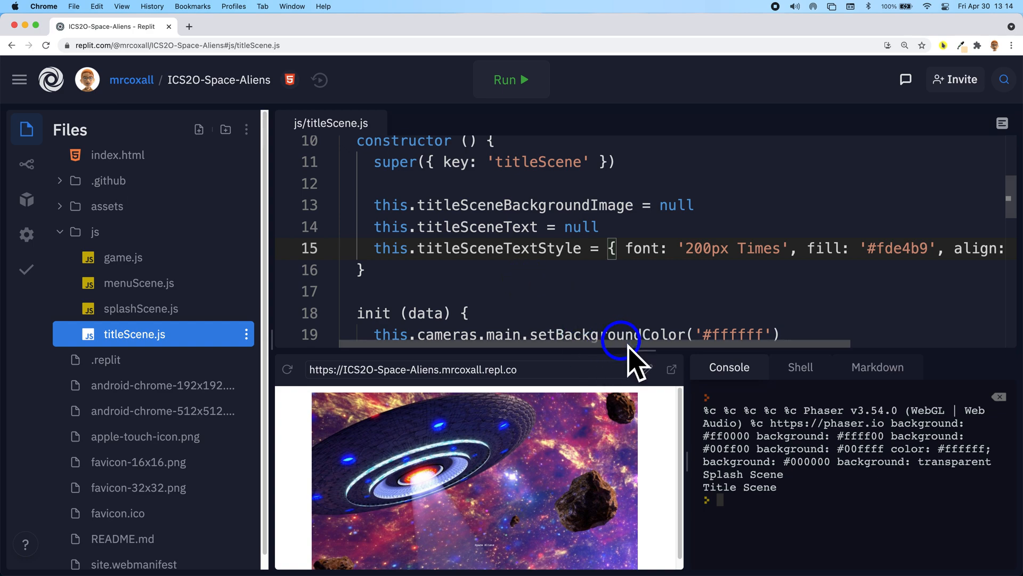
scroll(right, 3)
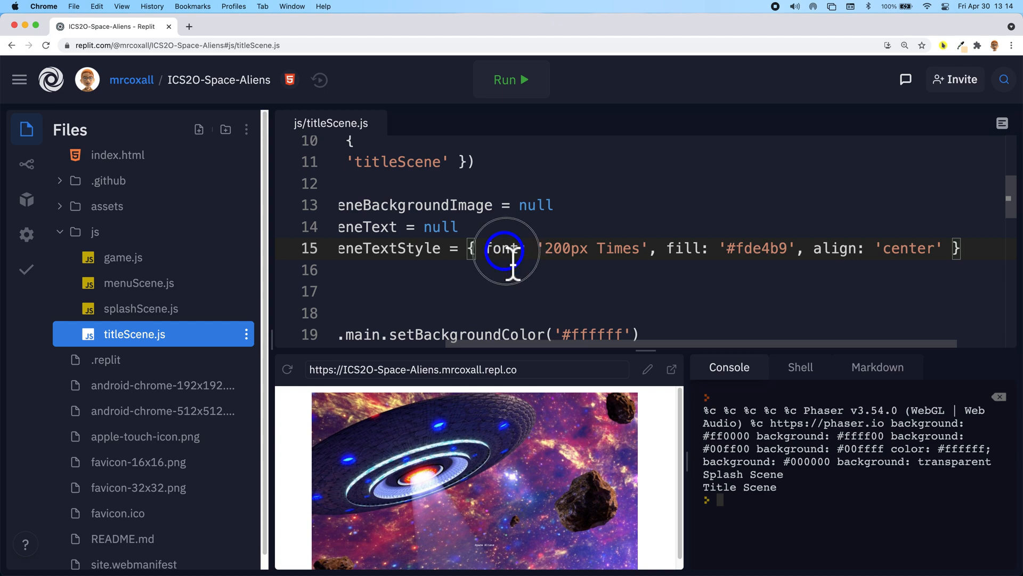
drag(496, 248, 614, 266)
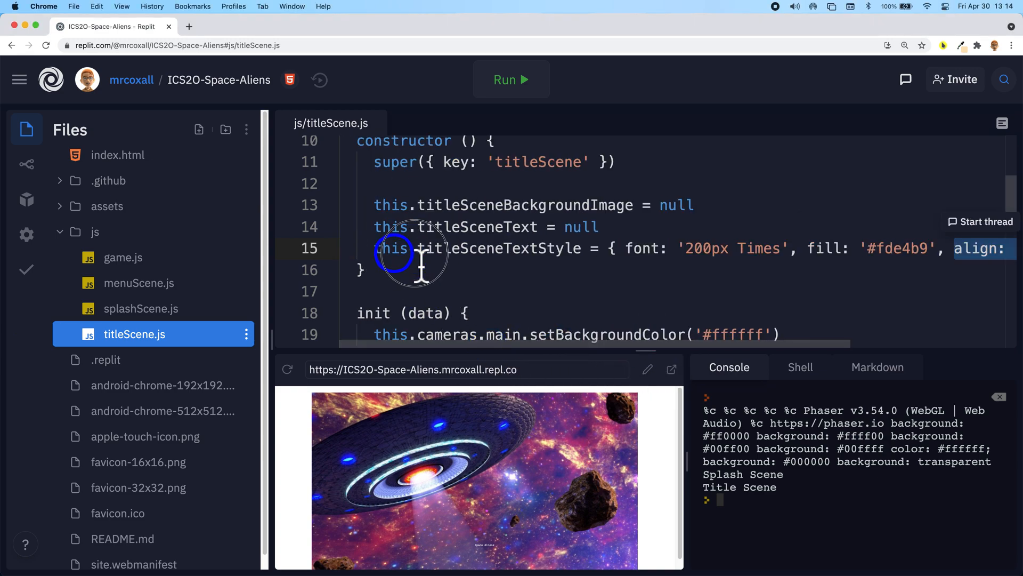
- Pass this.titleSceneTextStyle as the style argument of the 'Space Aliens' add.text call
drag(392, 249, 568, 248)
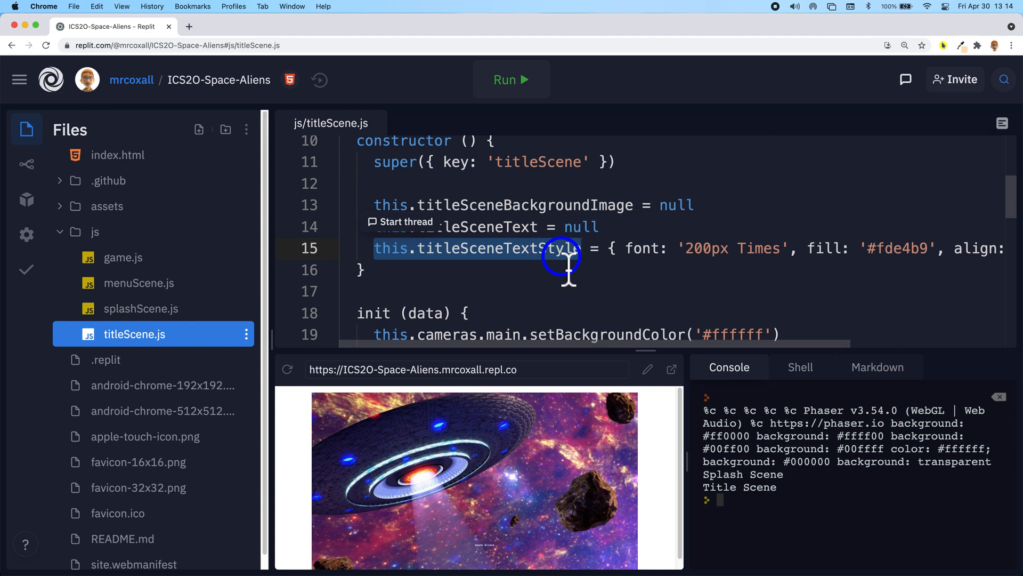
mouse_move(507, 275)
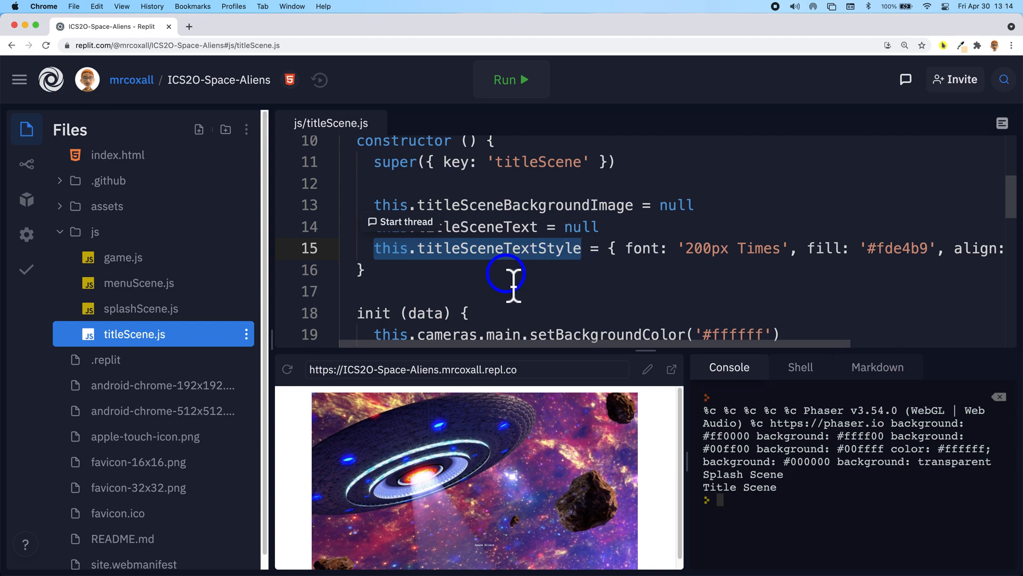
scroll(down, 3)
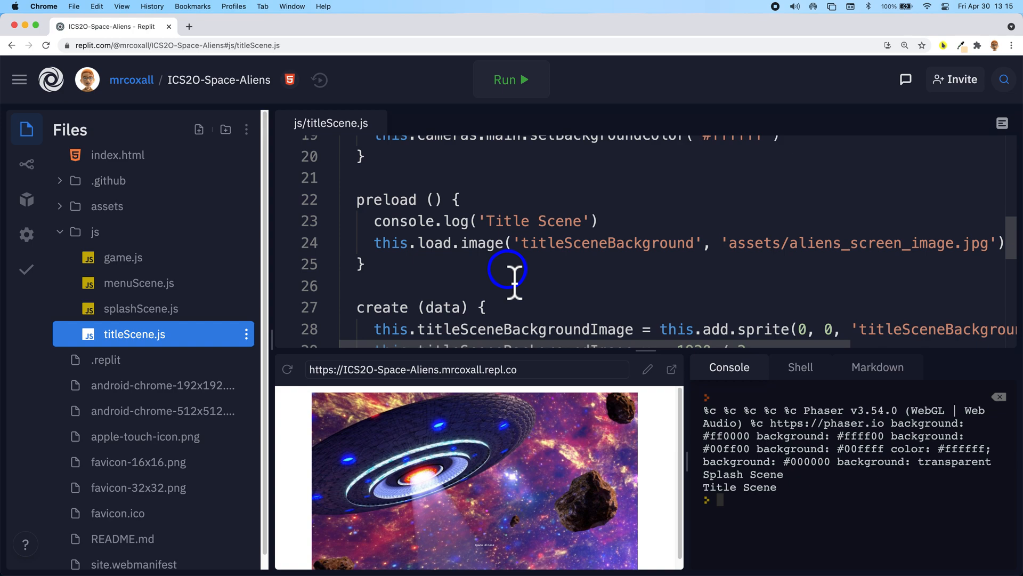
scroll(down, 3)
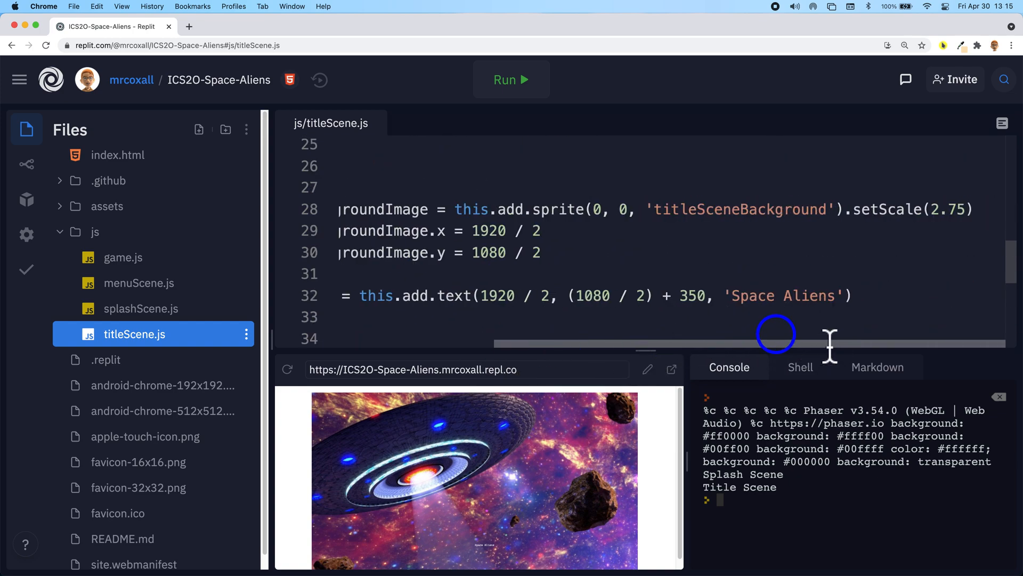
click(848, 295)
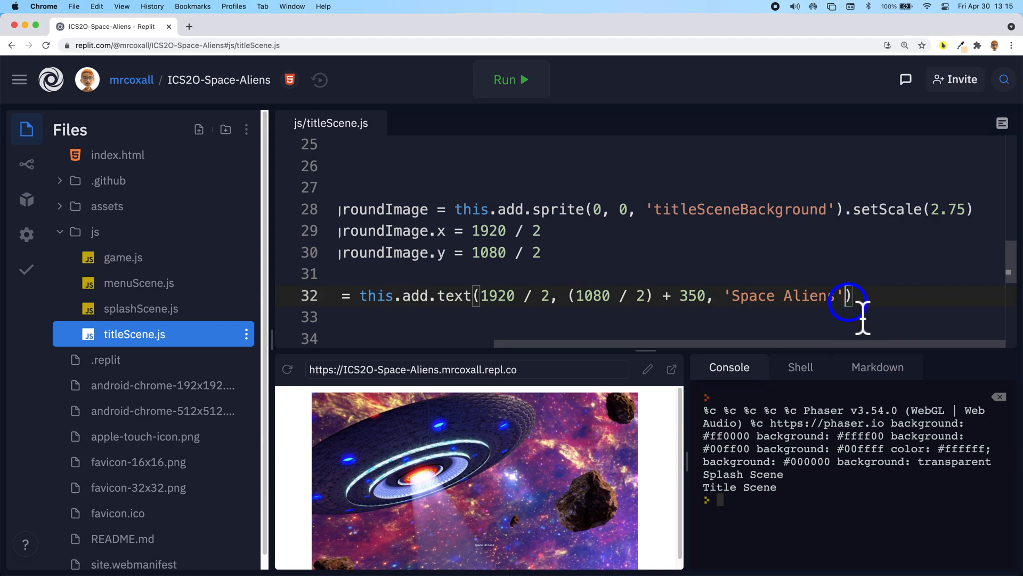
text(, this.titleSceneTextStyle)
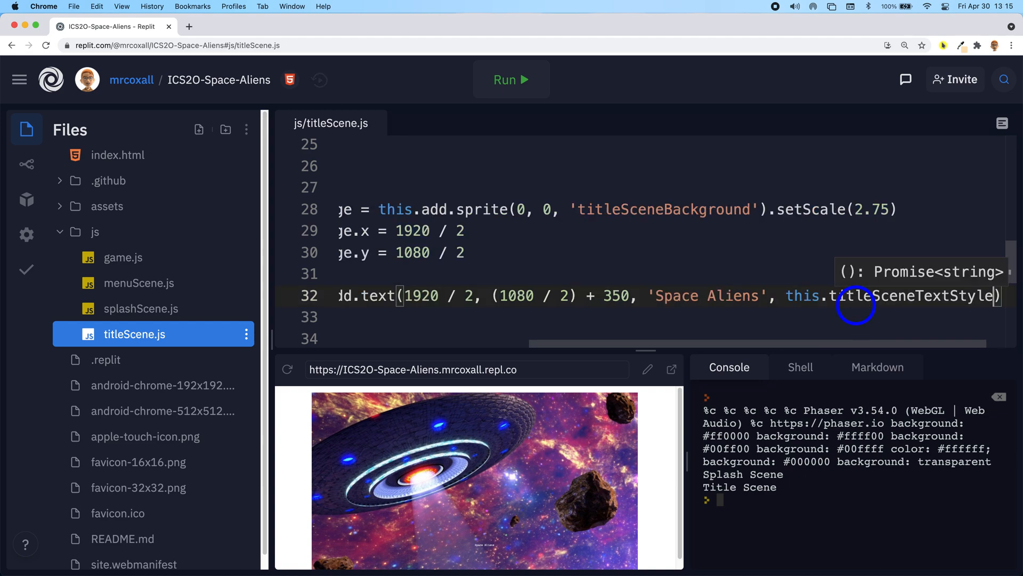
mouse_move(694, 342)
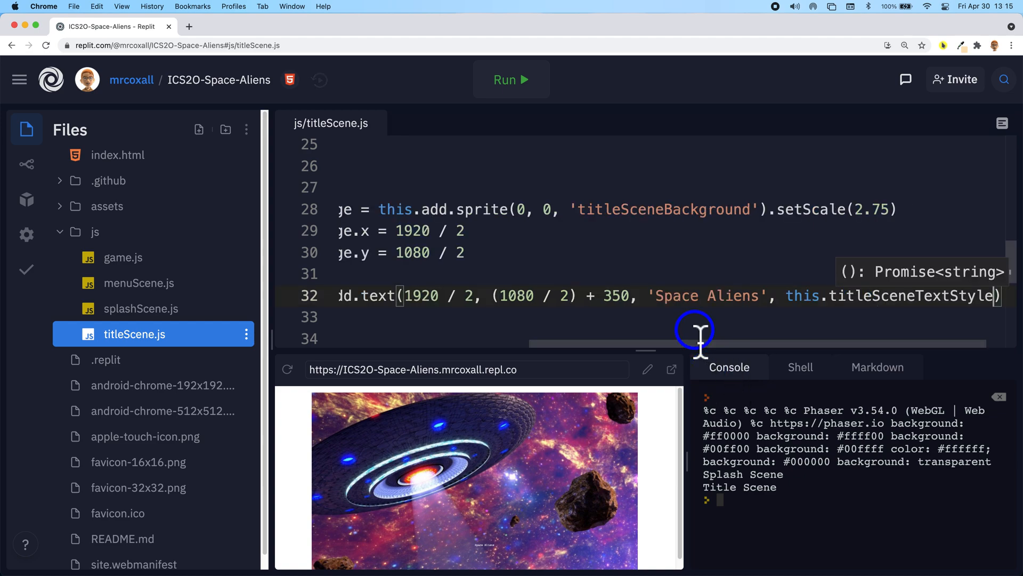
mouse_move(744, 296)
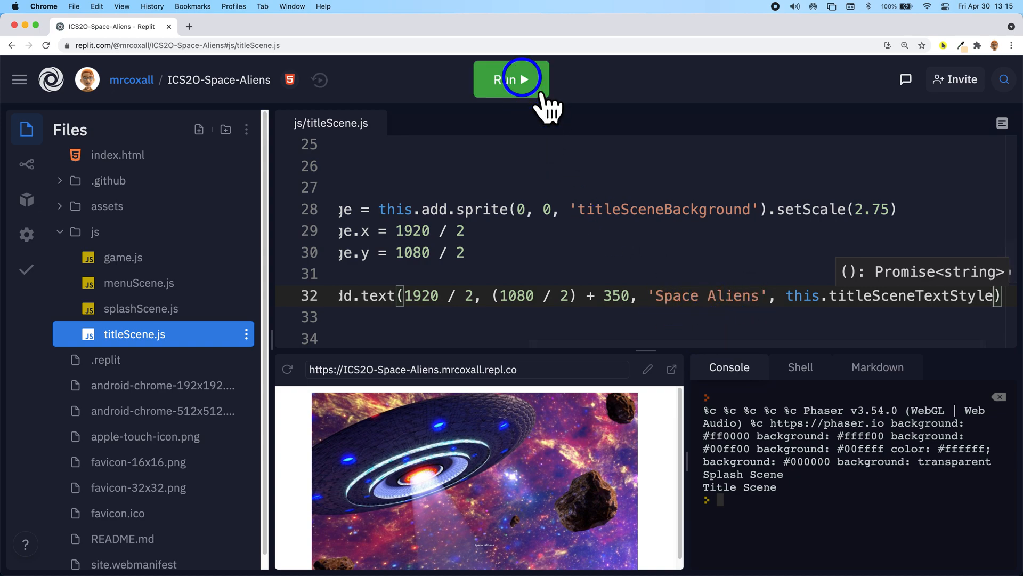
- Relaunch the game to see the large gold 'Space Aliens' title over the background
click(511, 79)
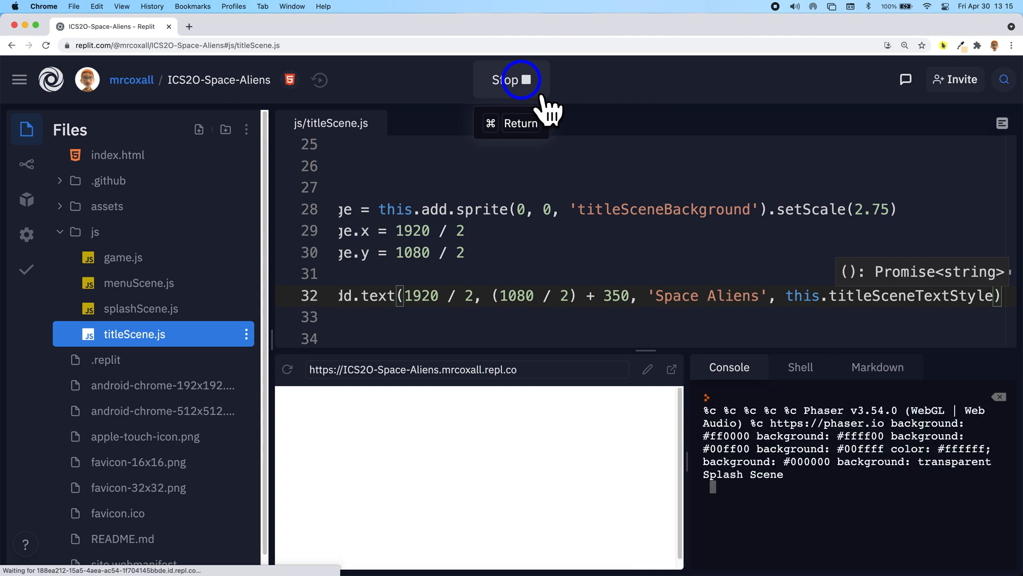
click(510, 78)
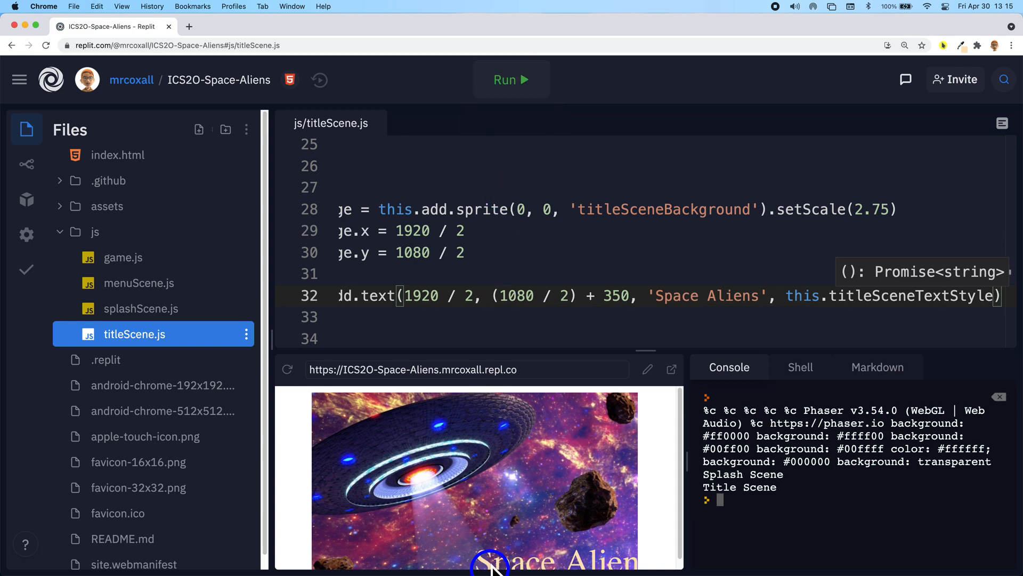
mouse_move(610, 571)
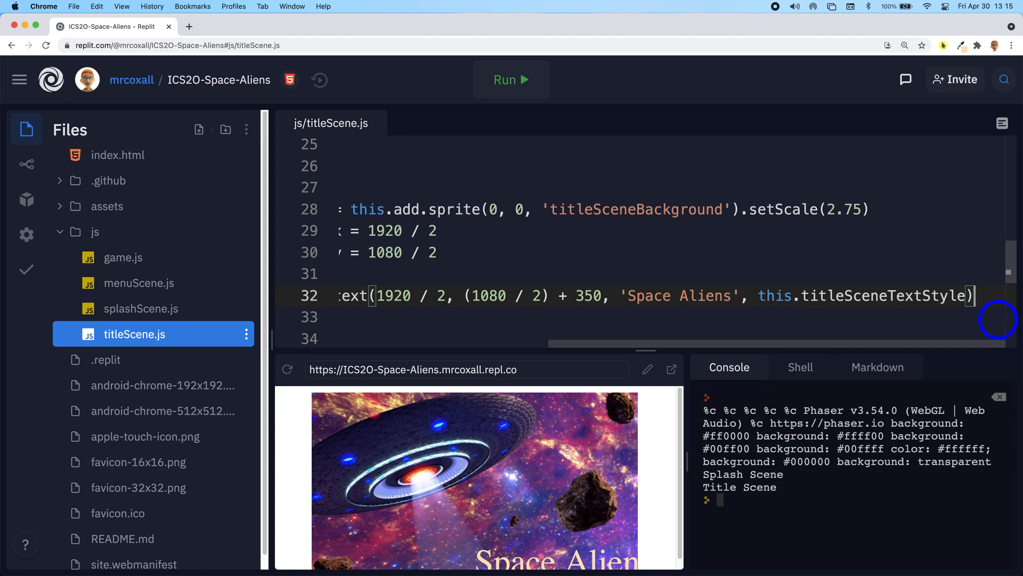
- Append .setOrigin(0.5) to the title text and relaunch so it shows fully centred
text(.setOrigin(0.5)
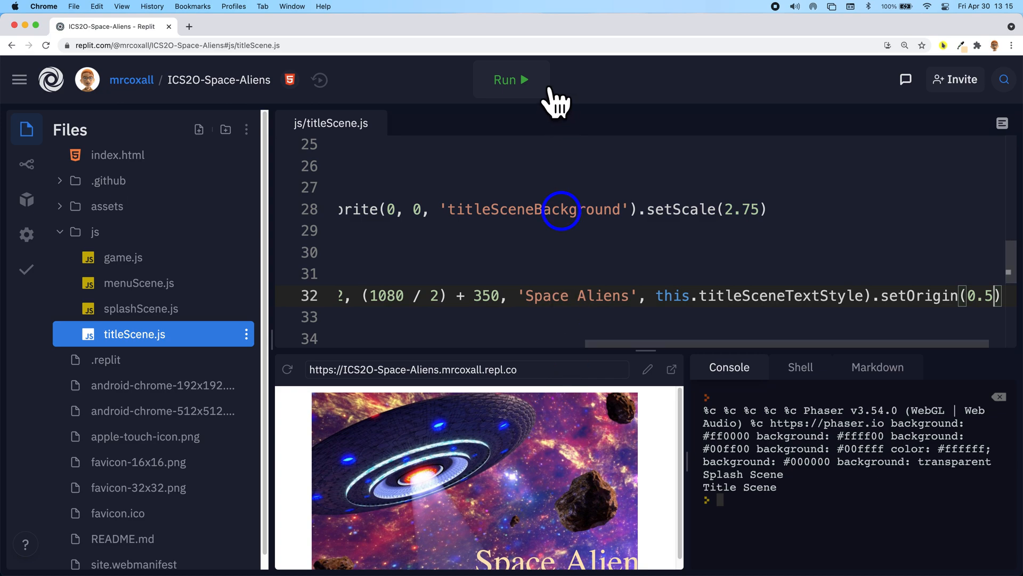
click(511, 80)
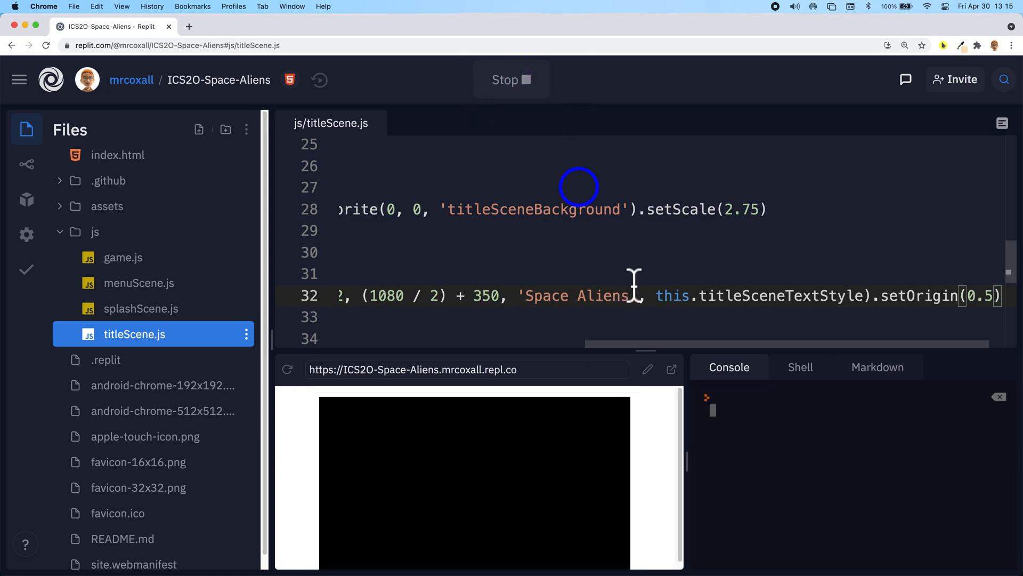
click(511, 80)
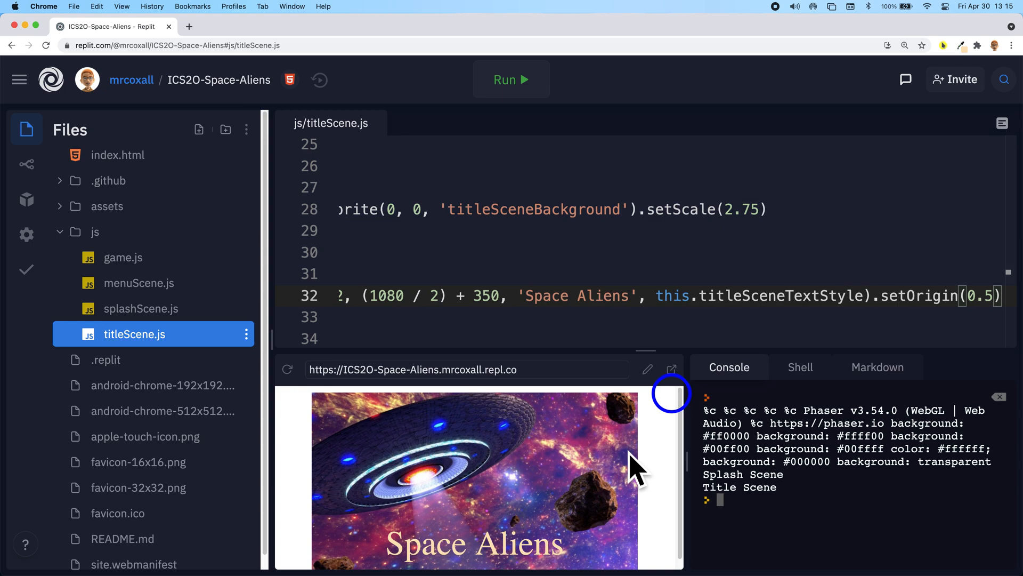
mouse_move(649, 467)
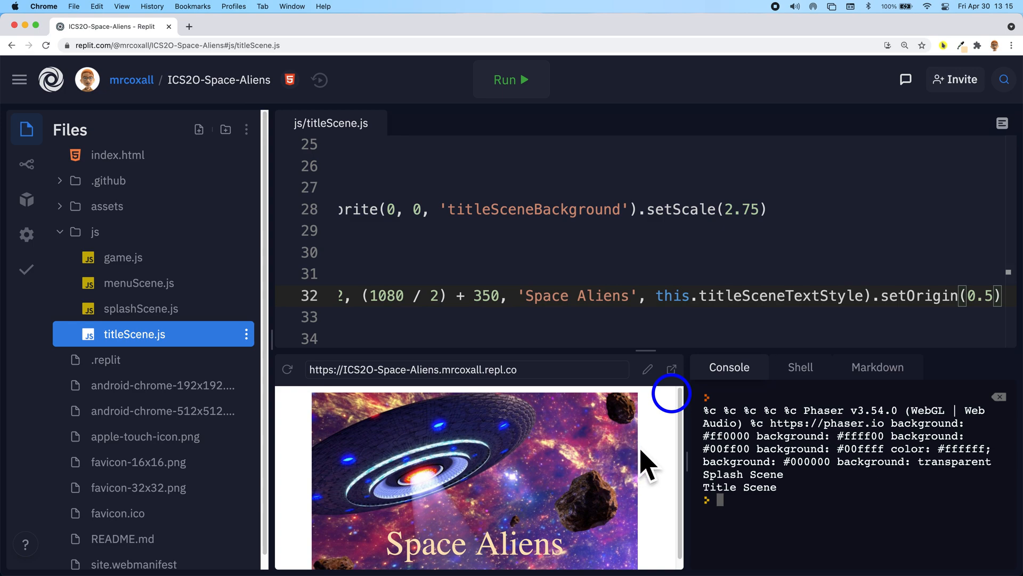
mouse_move(518, 562)
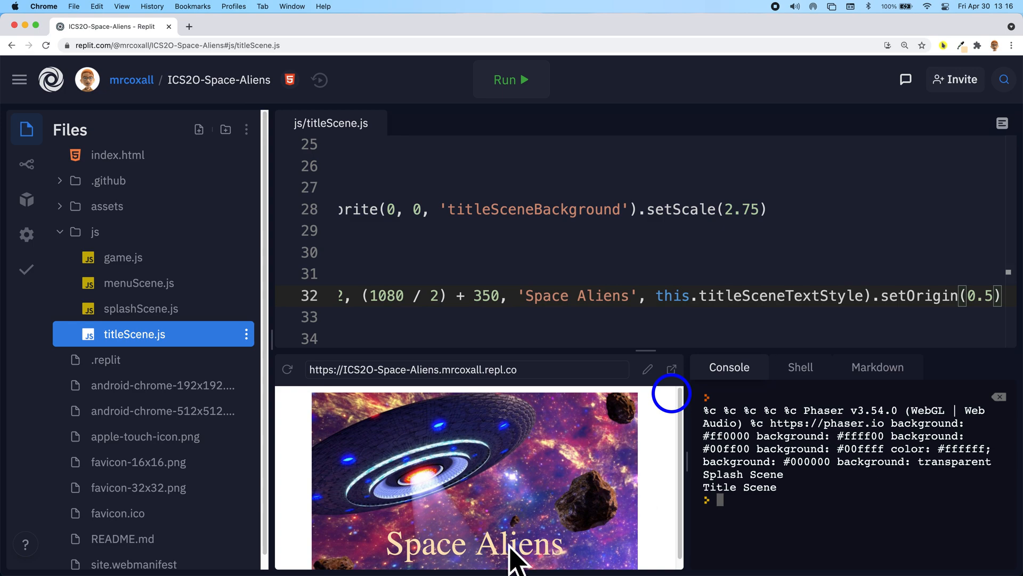
mouse_move(563, 274)
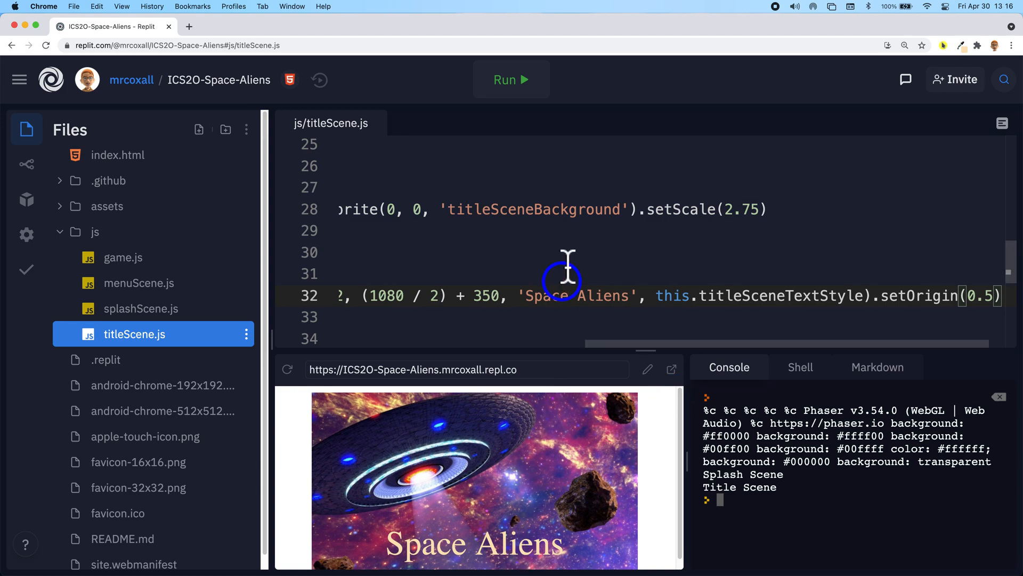